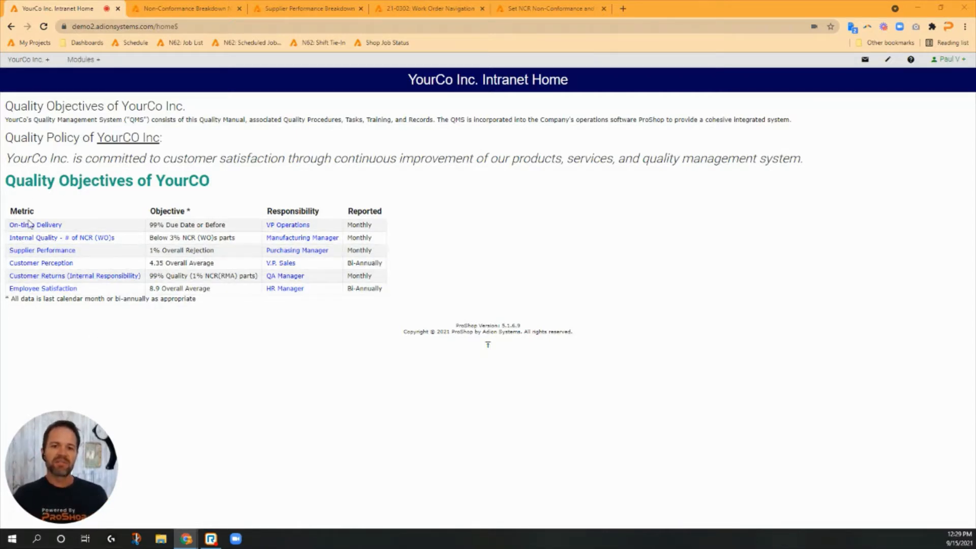
{"action": "mouse_move", "coordinate": [43, 288]}
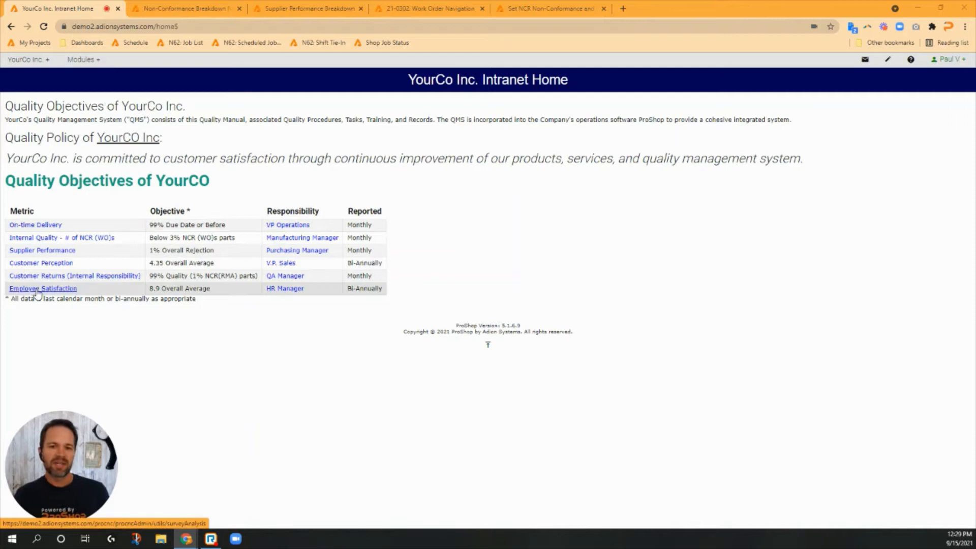
{"action": "mouse_move", "coordinate": [61, 237]}
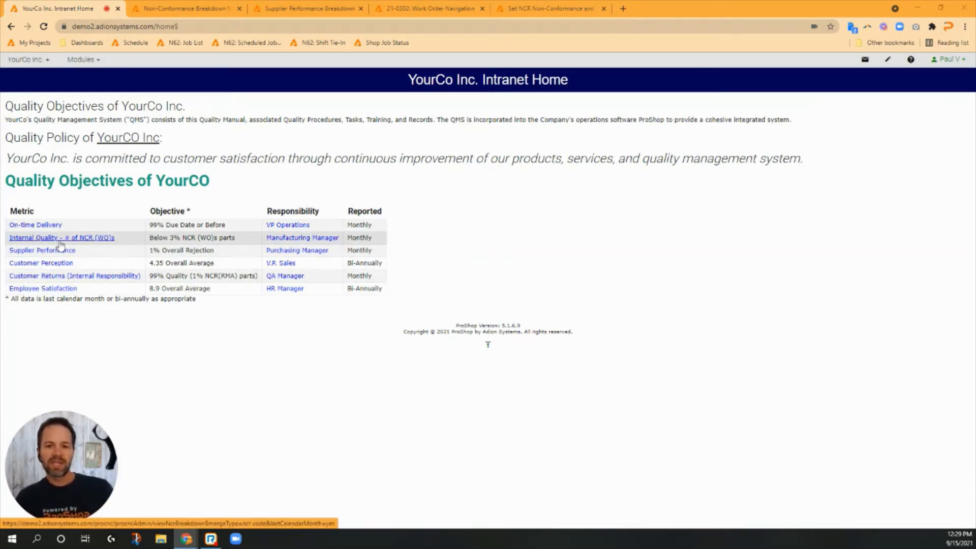
{"action": "mouse_move", "coordinate": [42, 249]}
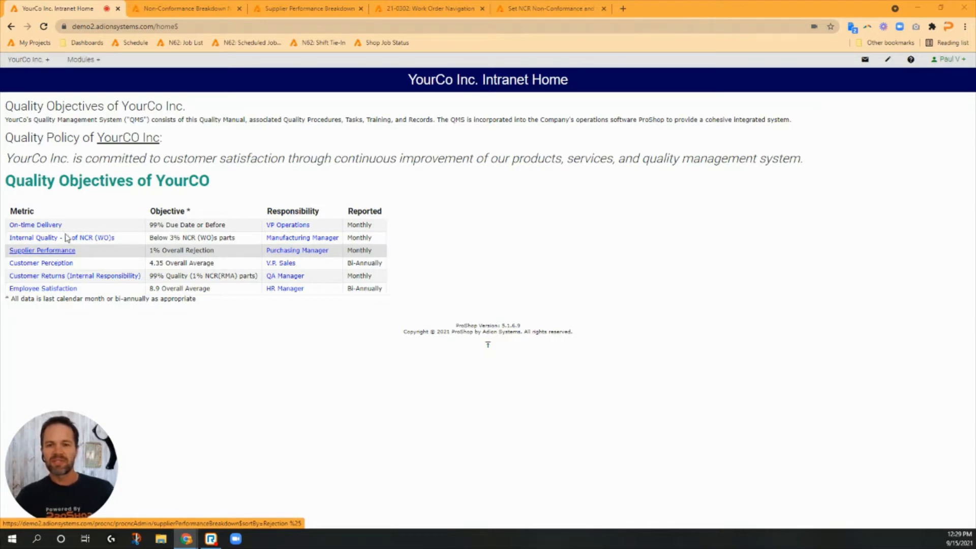
Step: Open the NCR breakdown behind the 'Internal Quality - # of NCR (WO)s' metric
{"action": "left_click", "coordinate": [187, 8]}
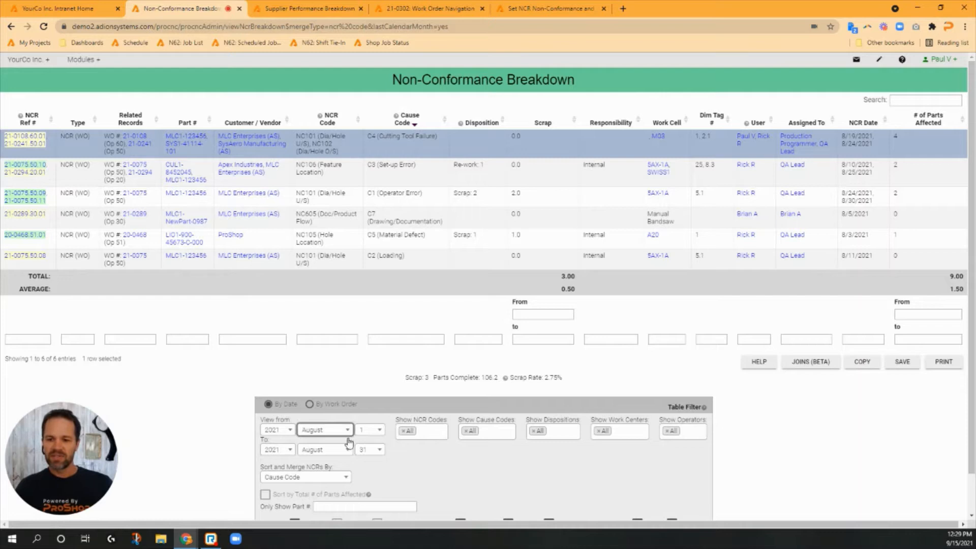
{"action": "mouse_move", "coordinate": [403, 382]}
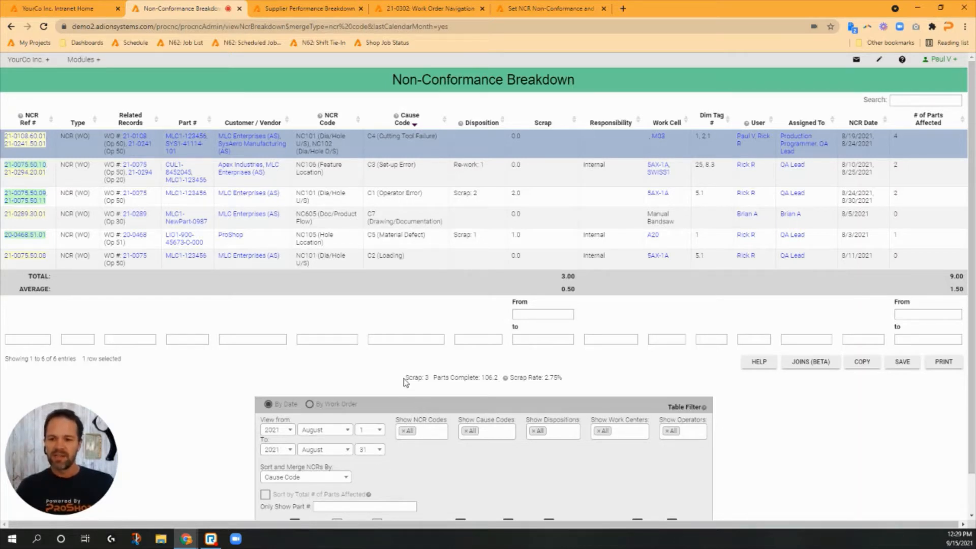
{"action": "mouse_move", "coordinate": [575, 381]}
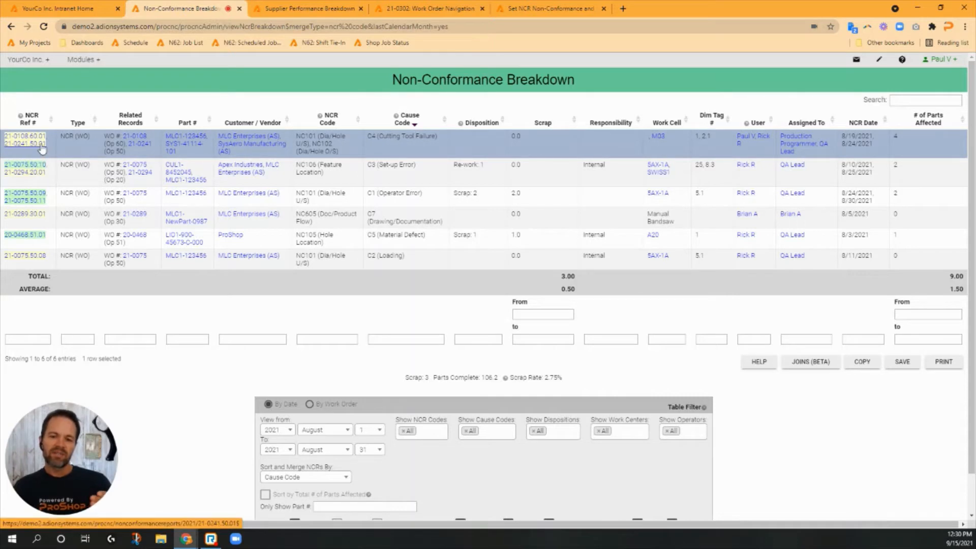
{"action": "mouse_move", "coordinate": [133, 296]}
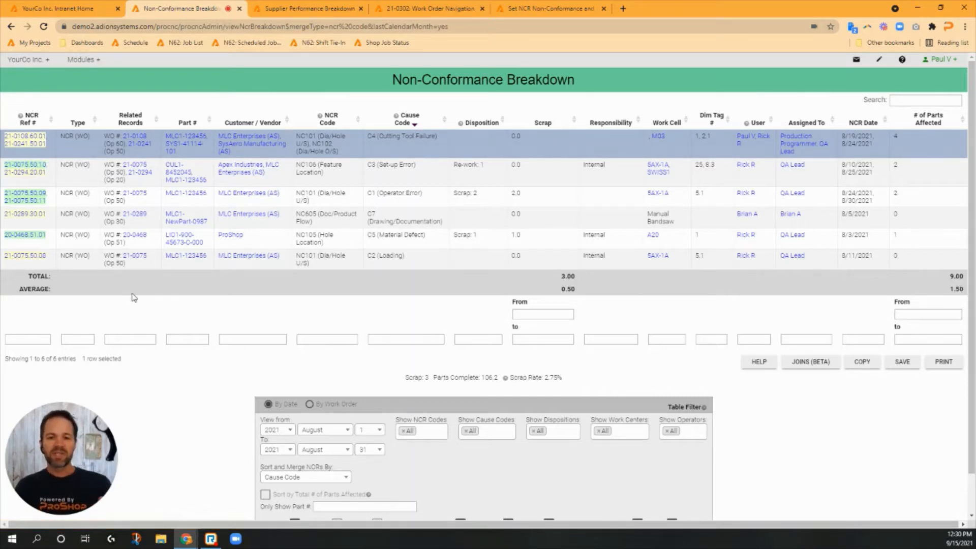
{"action": "mouse_move", "coordinate": [425, 151]}
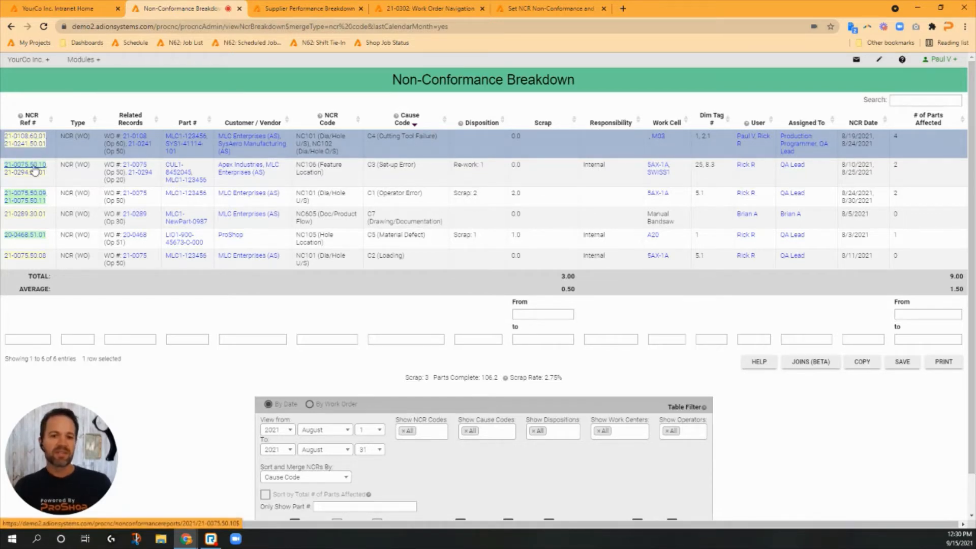
{"action": "mouse_move", "coordinate": [25, 165]}
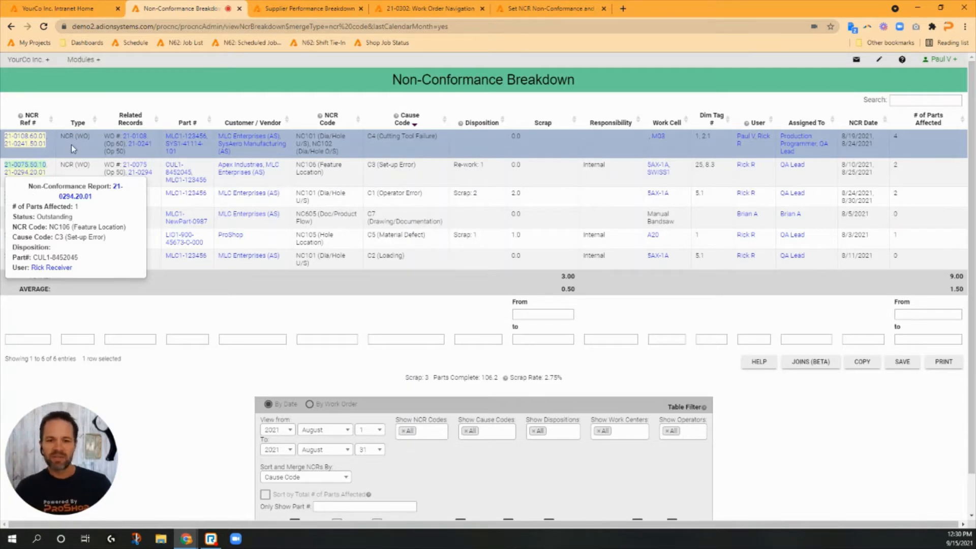
{"action": "mouse_move", "coordinate": [182, 106]}
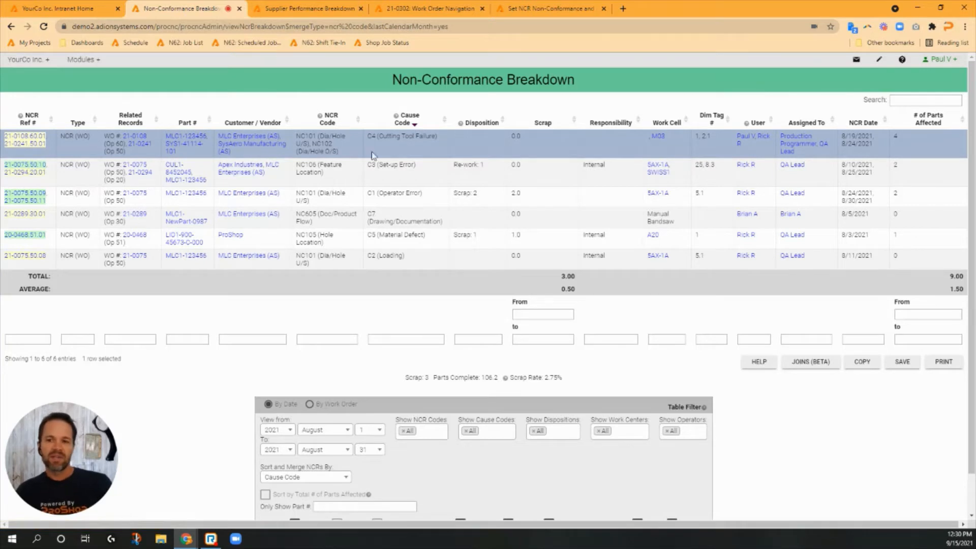
{"action": "mouse_move", "coordinate": [461, 160]}
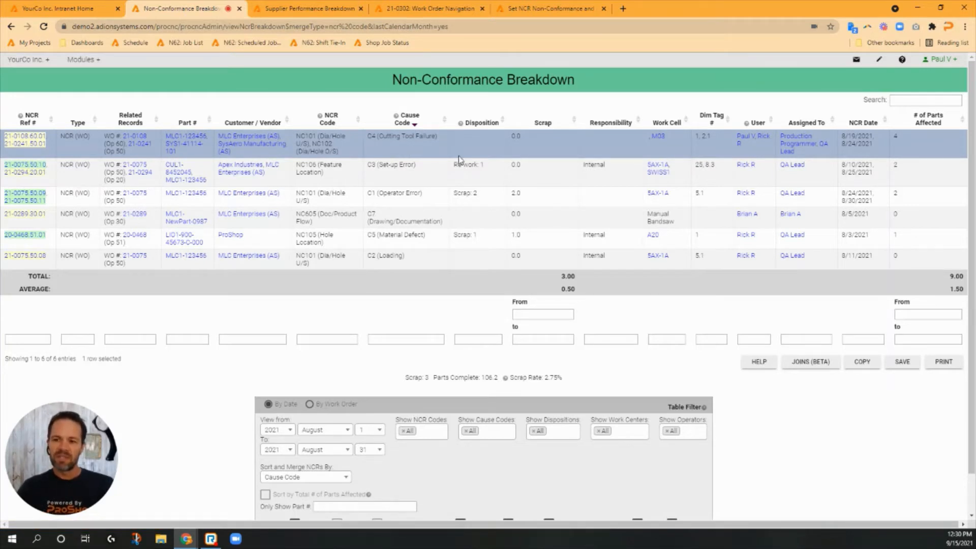
{"action": "mouse_move", "coordinate": [545, 175]}
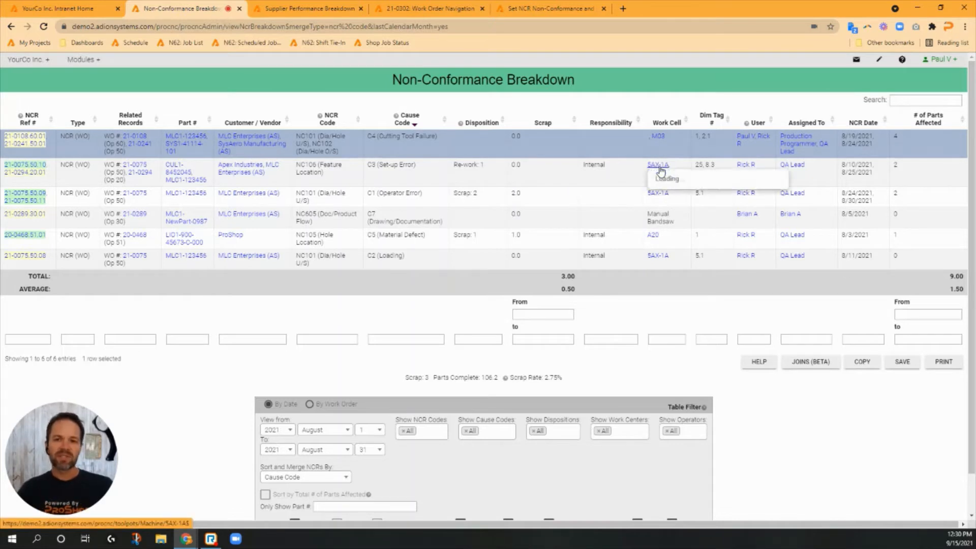
{"action": "mouse_move", "coordinate": [657, 164]}
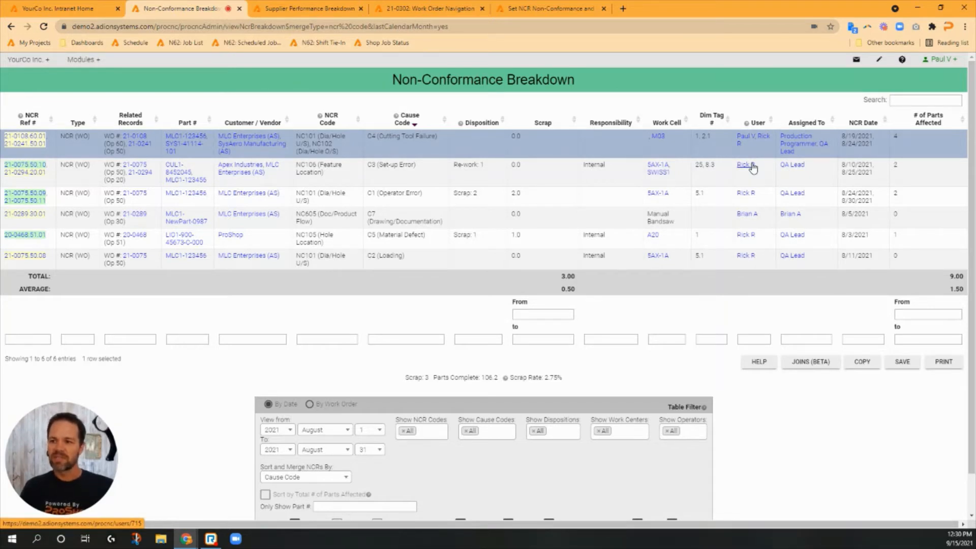
{"action": "mouse_move", "coordinate": [828, 169]}
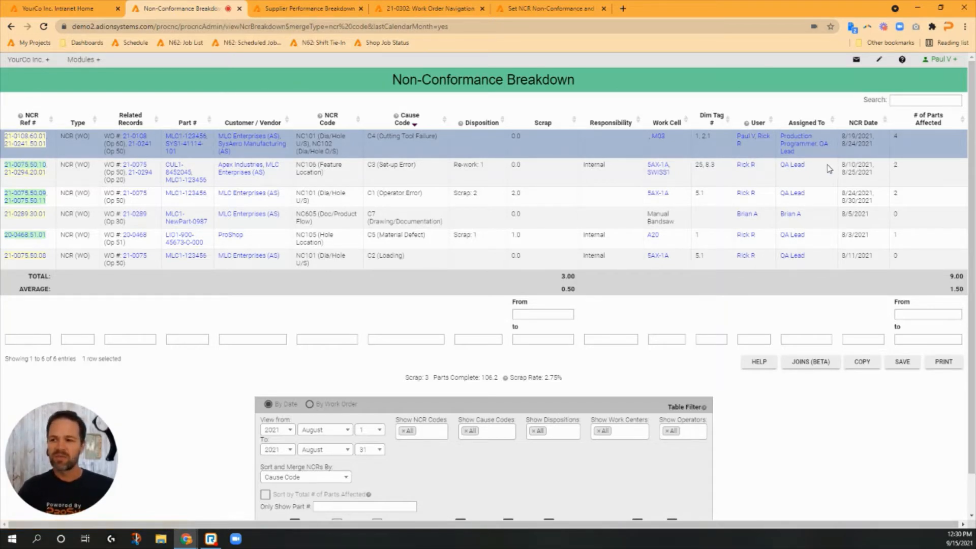
{"action": "mouse_move", "coordinate": [914, 144]}
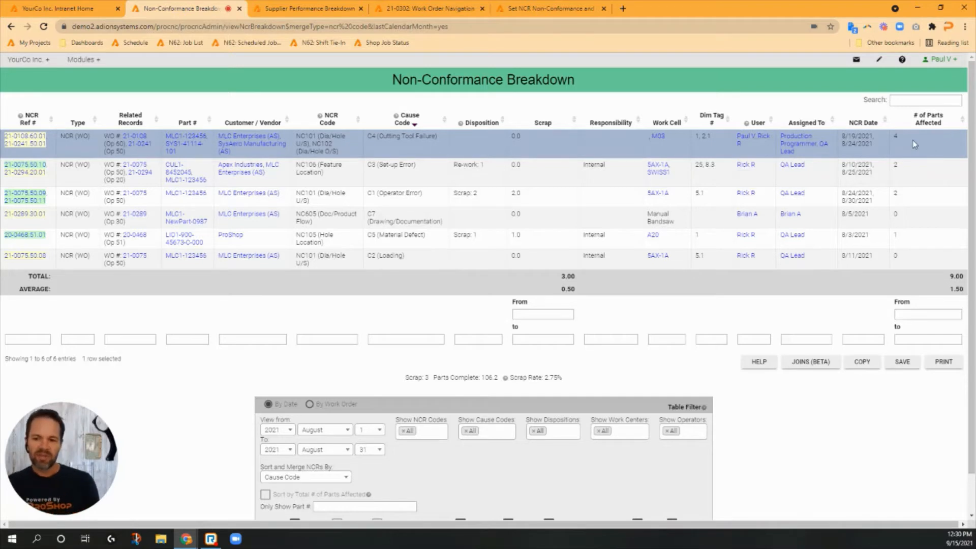
{"action": "scroll", "scroll_direction": "down", "scroll_amount": 3}
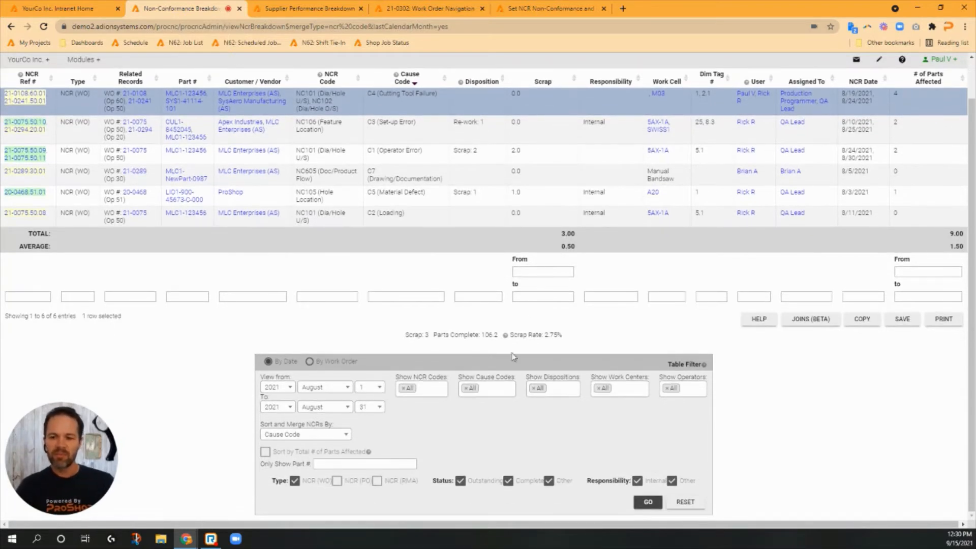
{"action": "mouse_move", "coordinate": [509, 405]}
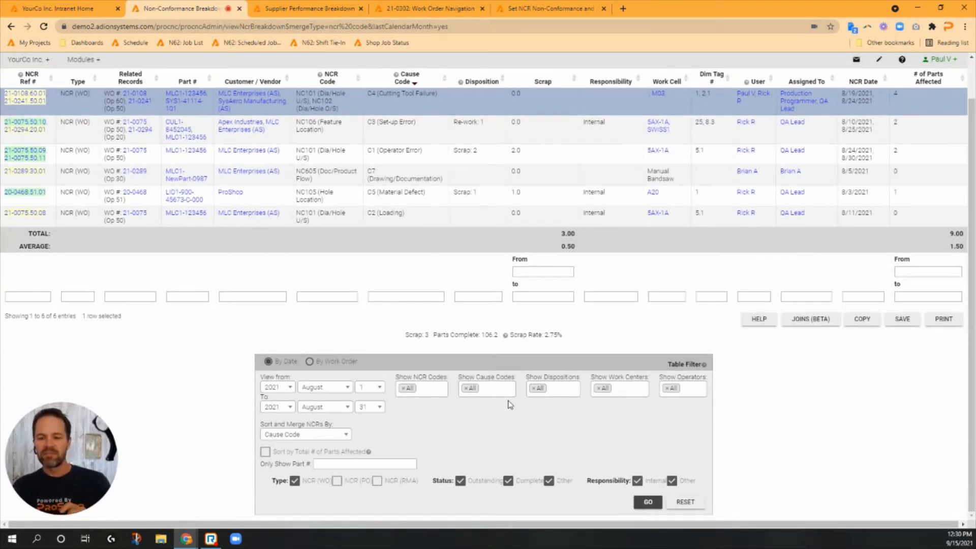
{"action": "mouse_move", "coordinate": [411, 441]}
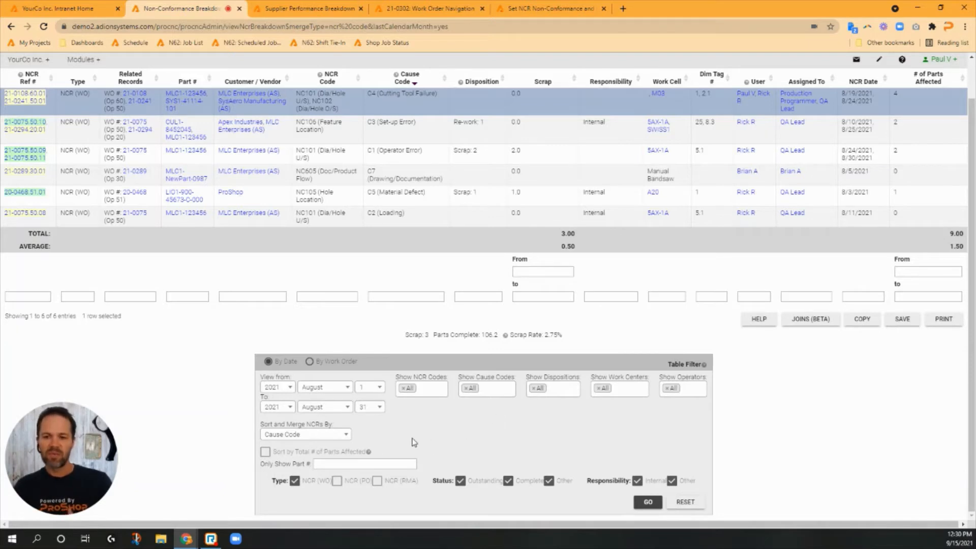
{"action": "left_click", "coordinate": [304, 433]}
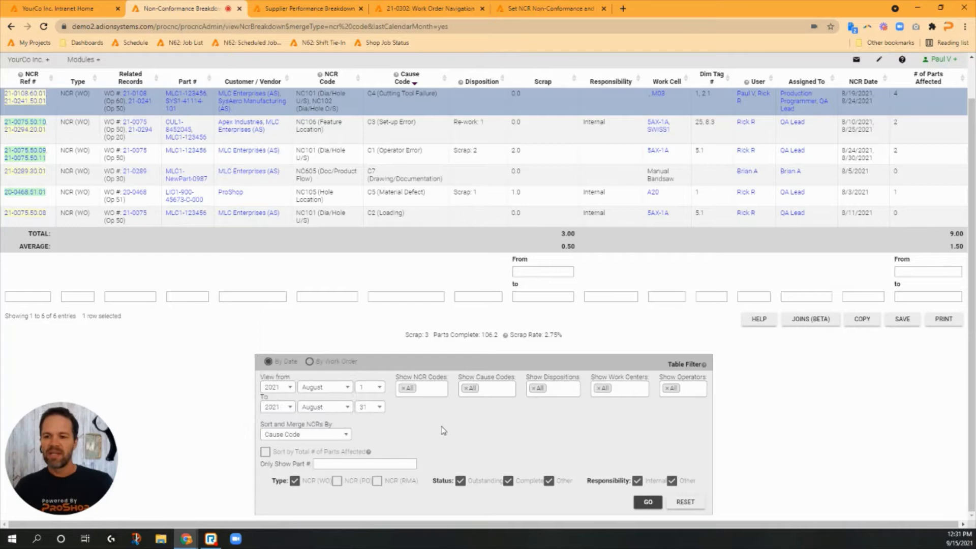
{"action": "left_click", "coordinate": [682, 388]}
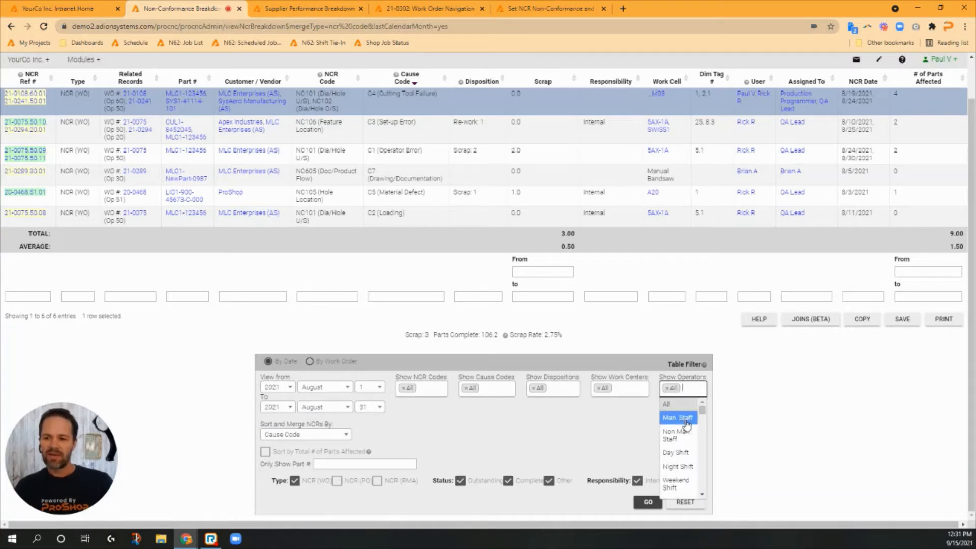
{"action": "left_click", "coordinate": [640, 425]}
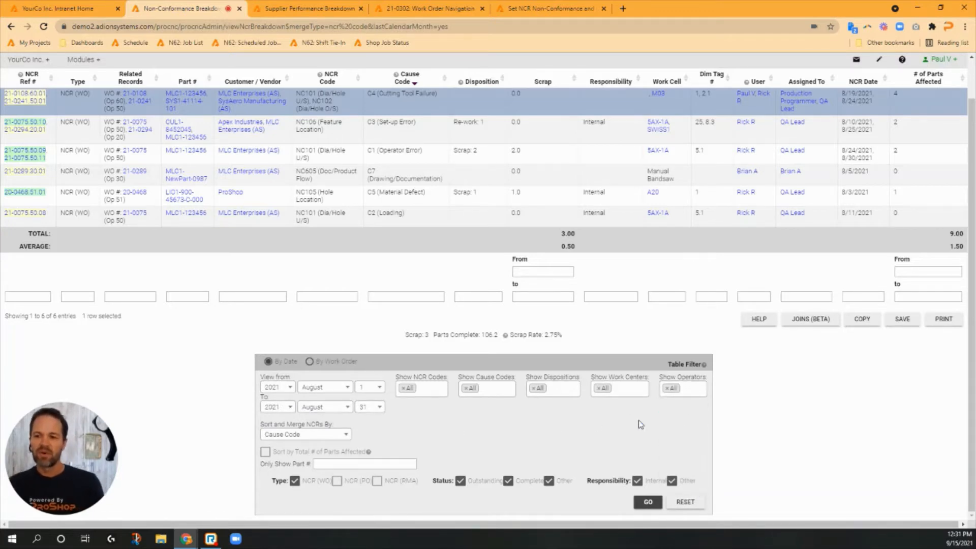
{"action": "left_click", "coordinate": [618, 387]}
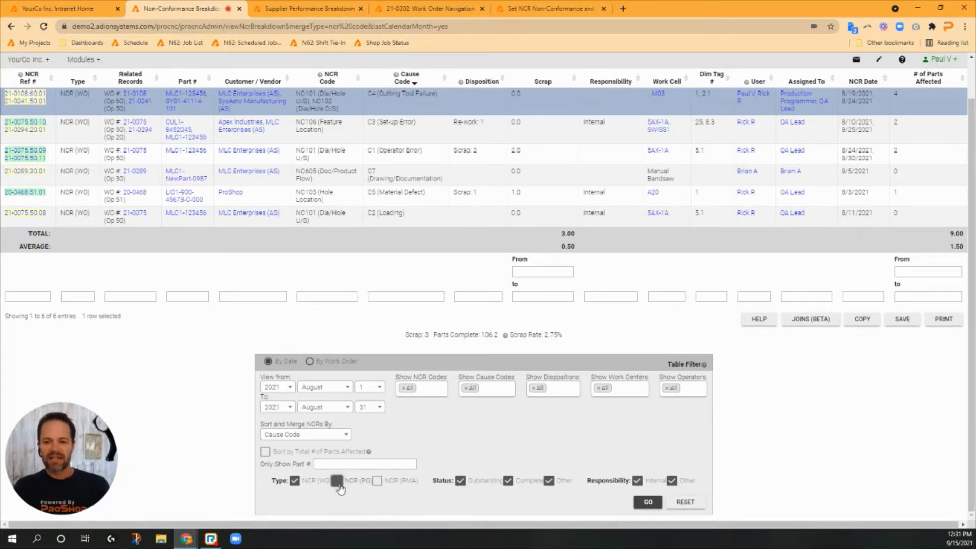
{"action": "left_click", "coordinate": [336, 480]}
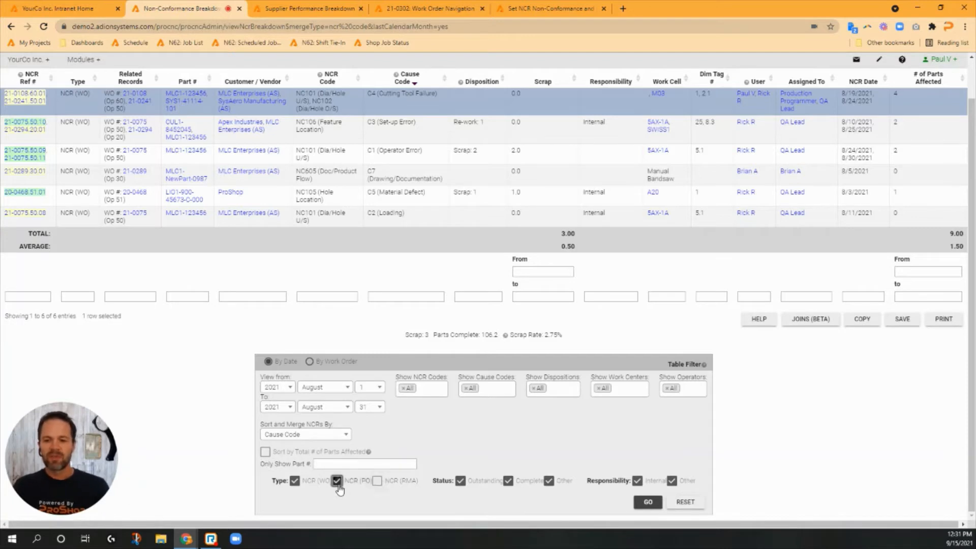
{"action": "left_click", "coordinate": [337, 480]}
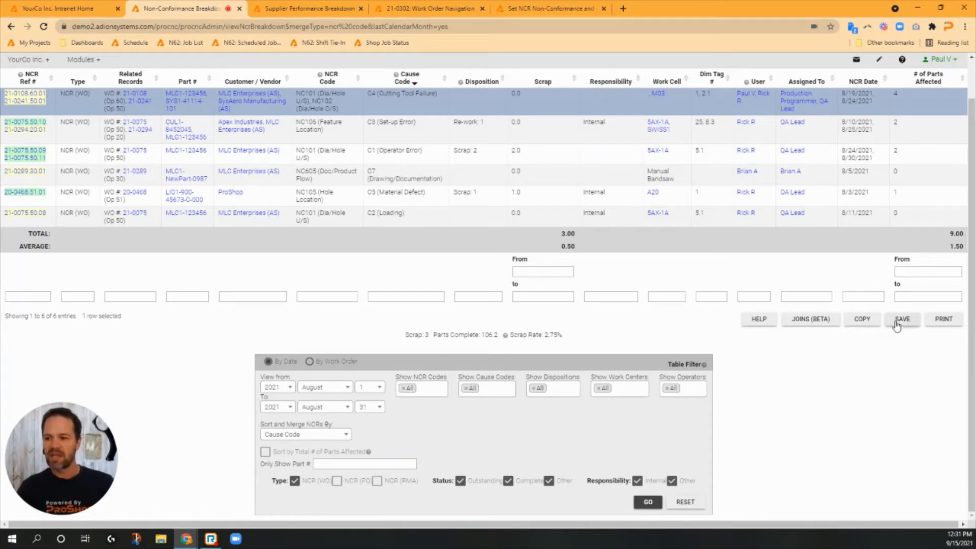
{"action": "left_click", "coordinate": [942, 318]}
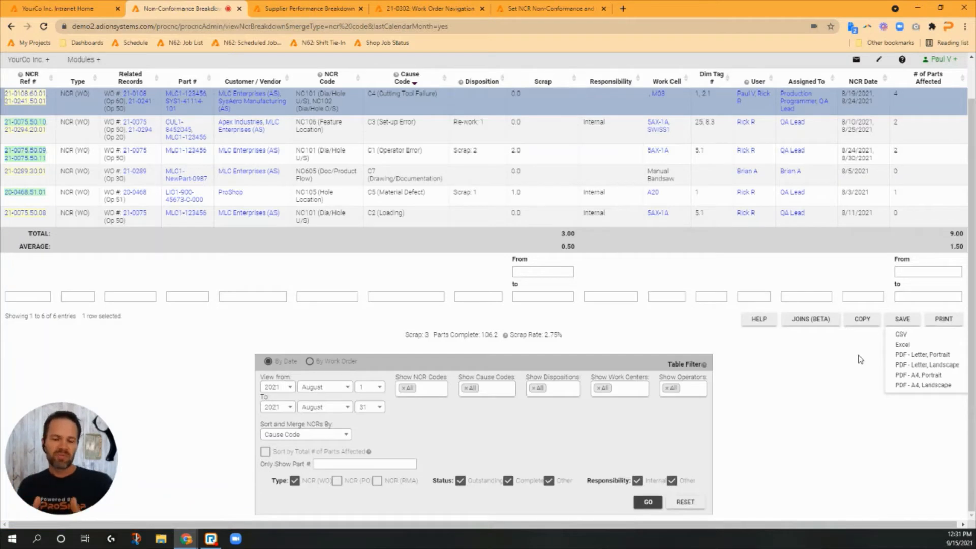
{"action": "mouse_move", "coordinate": [651, 366]}
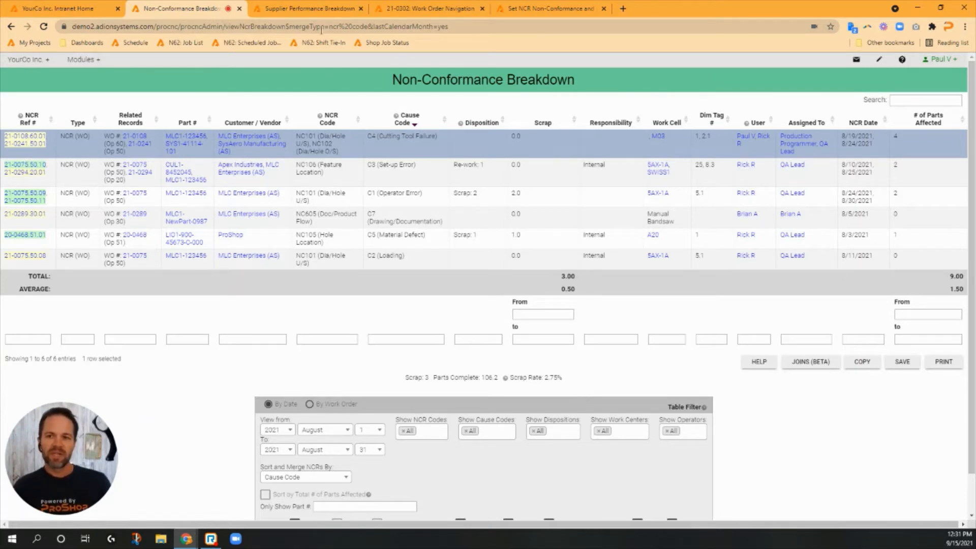
{"action": "left_click", "coordinate": [310, 8]}
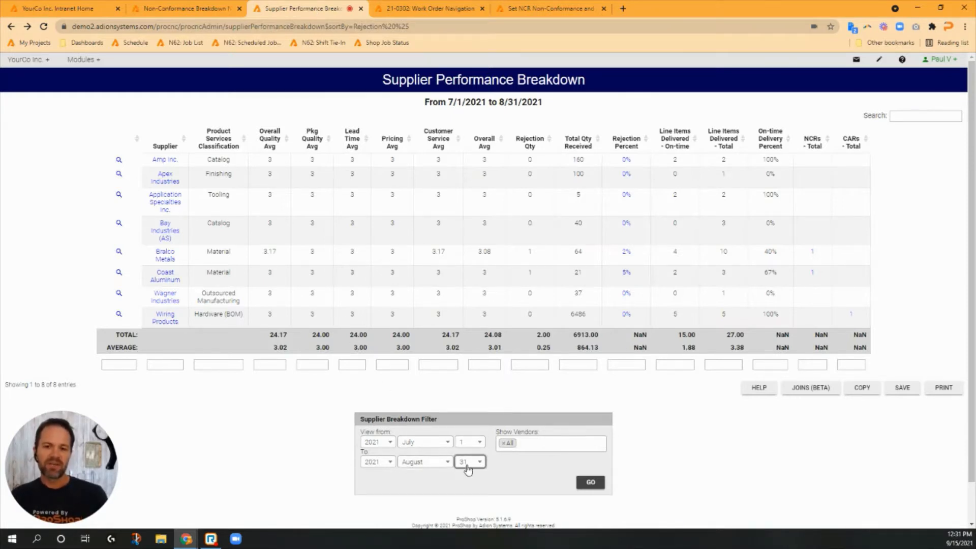
{"action": "mouse_move", "coordinate": [253, 223]}
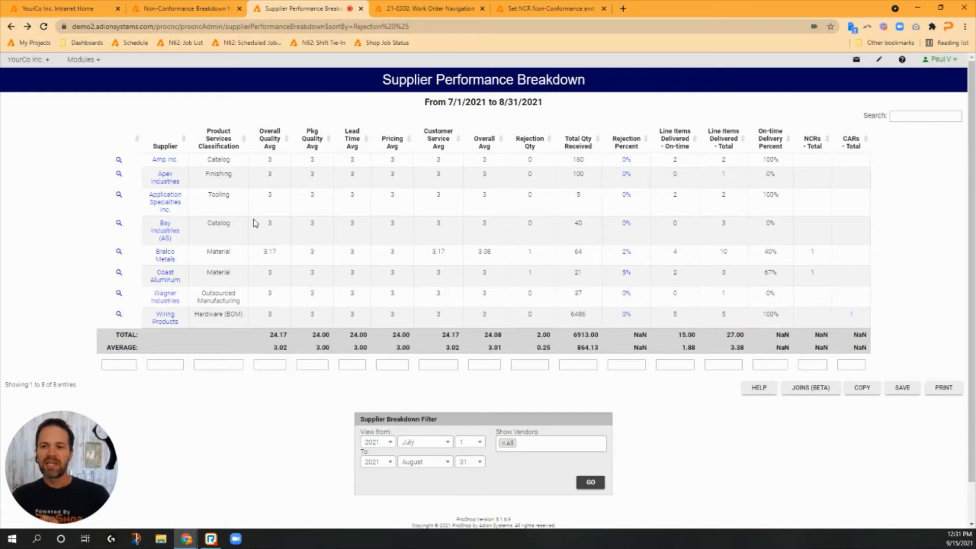
{"action": "mouse_move", "coordinate": [392, 198]}
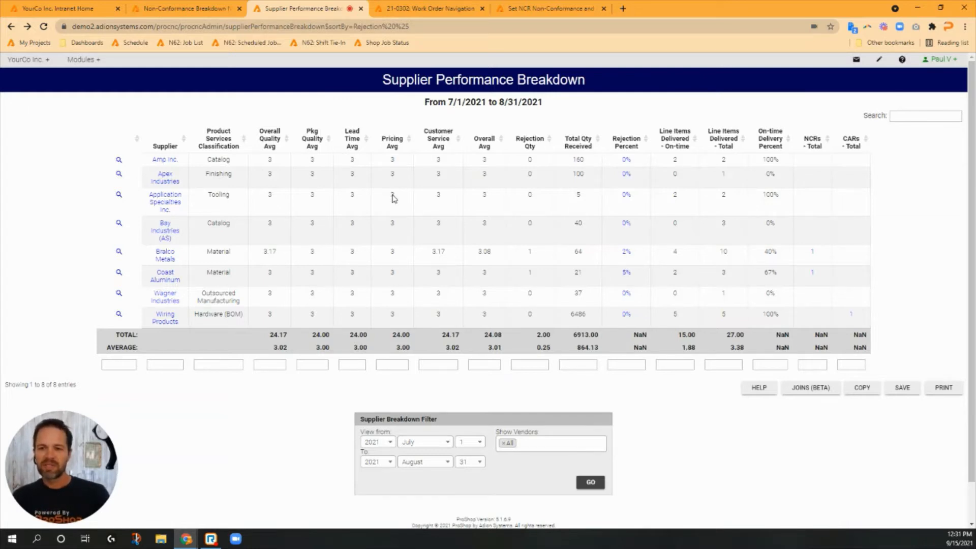
{"action": "mouse_move", "coordinate": [466, 154]}
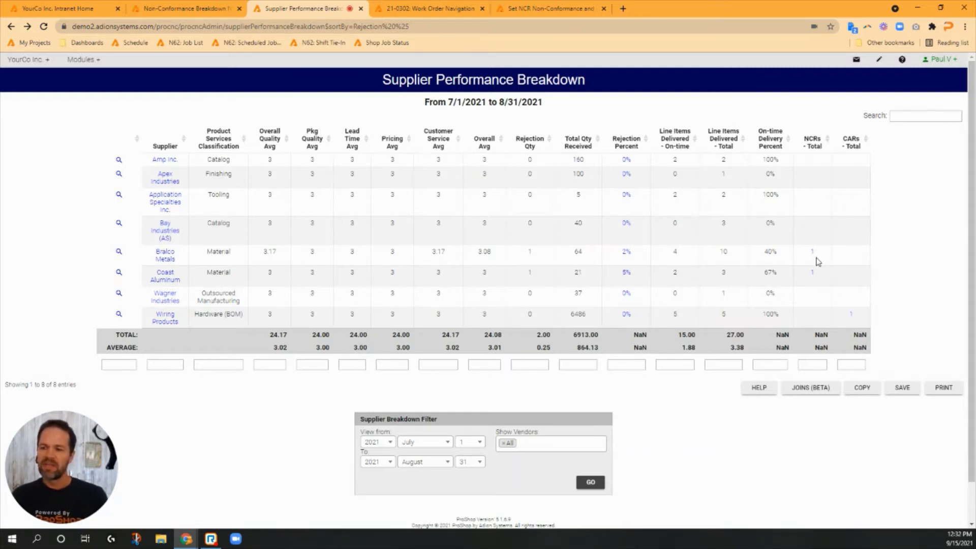
{"action": "mouse_move", "coordinate": [858, 319]}
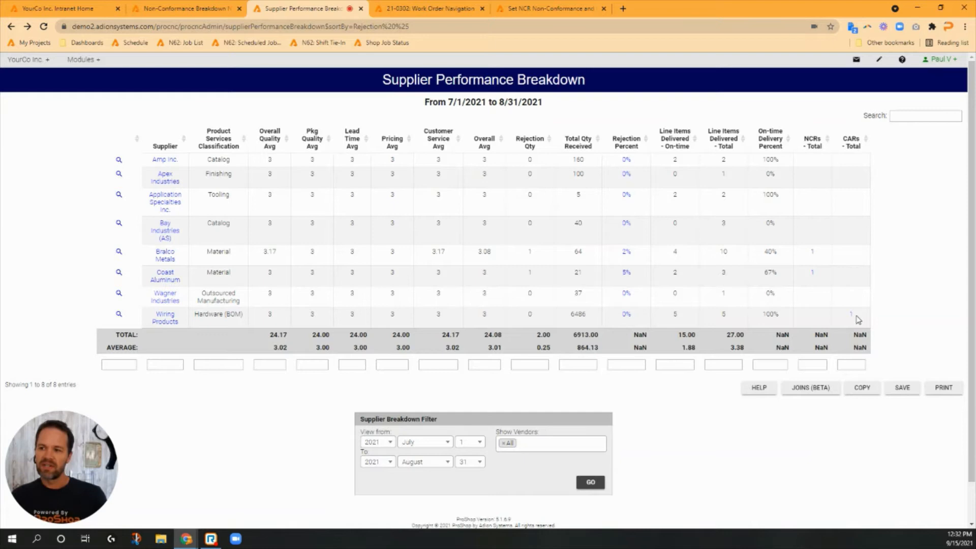
{"action": "mouse_move", "coordinate": [820, 268]}
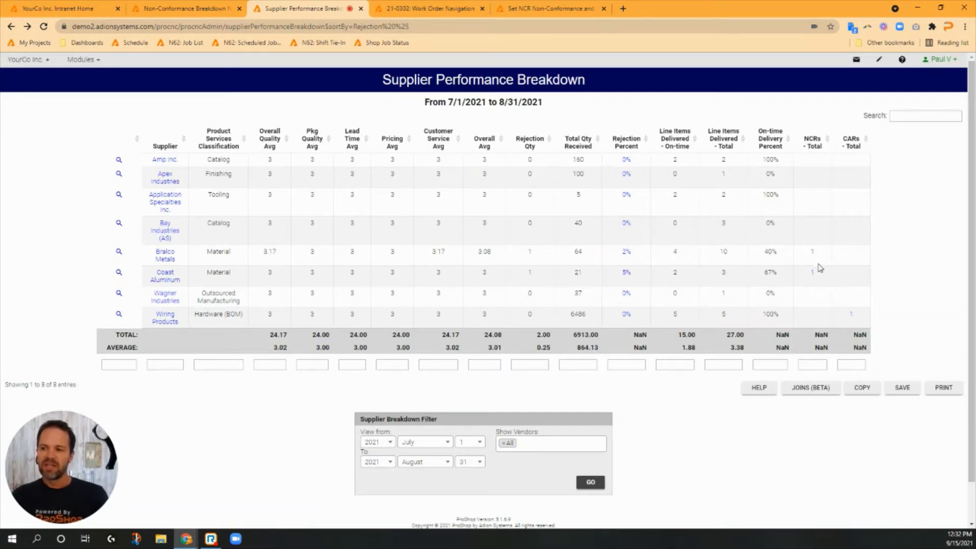
Step: List Bralco Metals' NCRs, open NCR 203078.01 and review its Material Defect details
{"action": "left_click", "coordinate": [812, 255]}
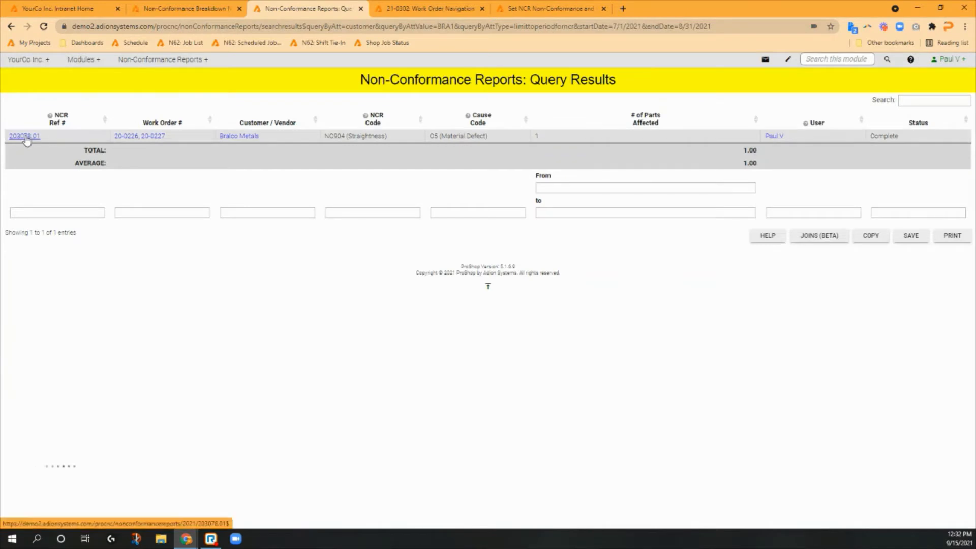
{"action": "left_click", "coordinate": [24, 136]}
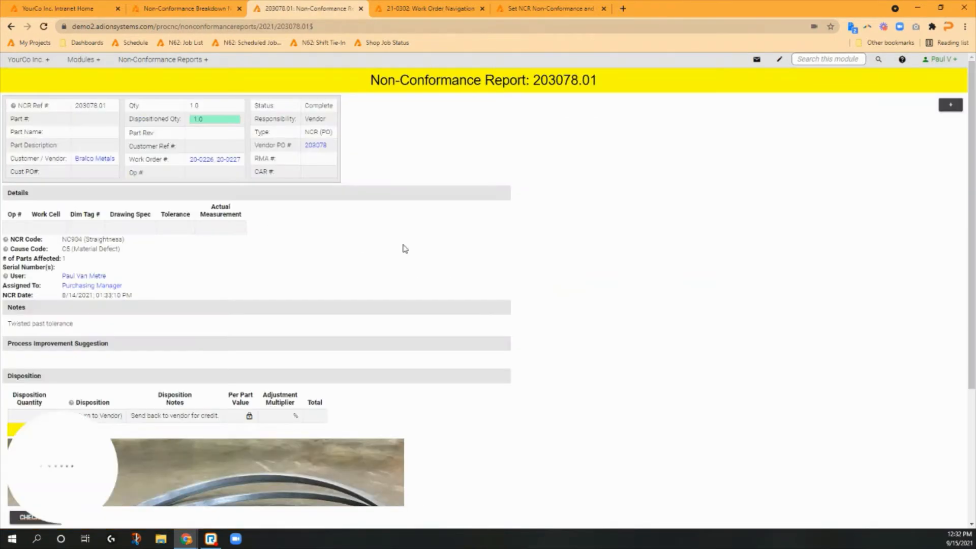
{"action": "mouse_move", "coordinate": [514, 274]}
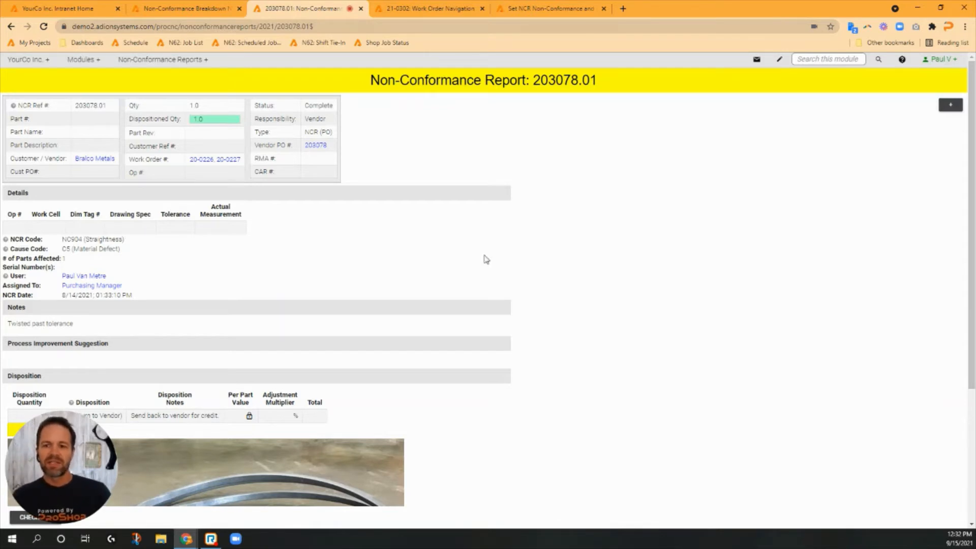
{"action": "scroll", "scroll_direction": "down", "scroll_amount": 3}
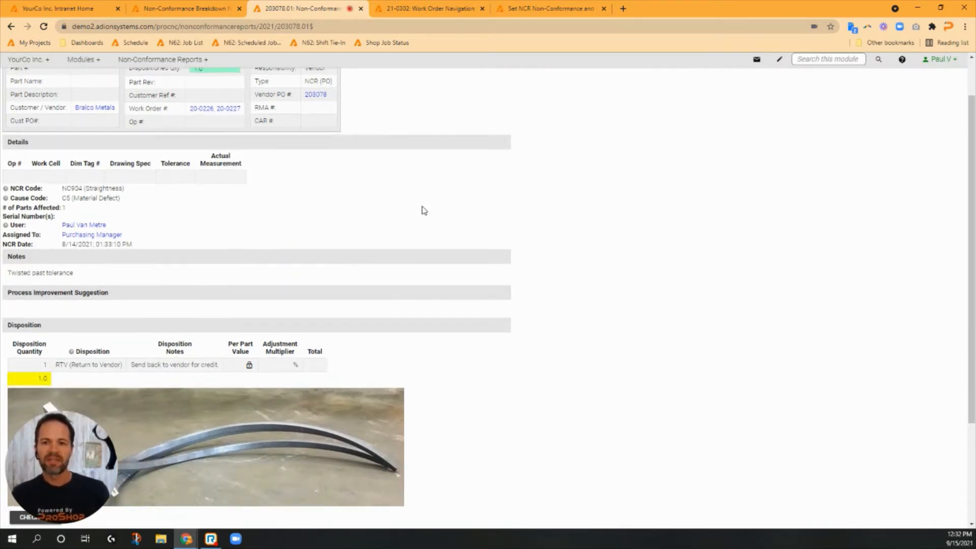
{"action": "scroll", "scroll_direction": "down", "scroll_amount": 3}
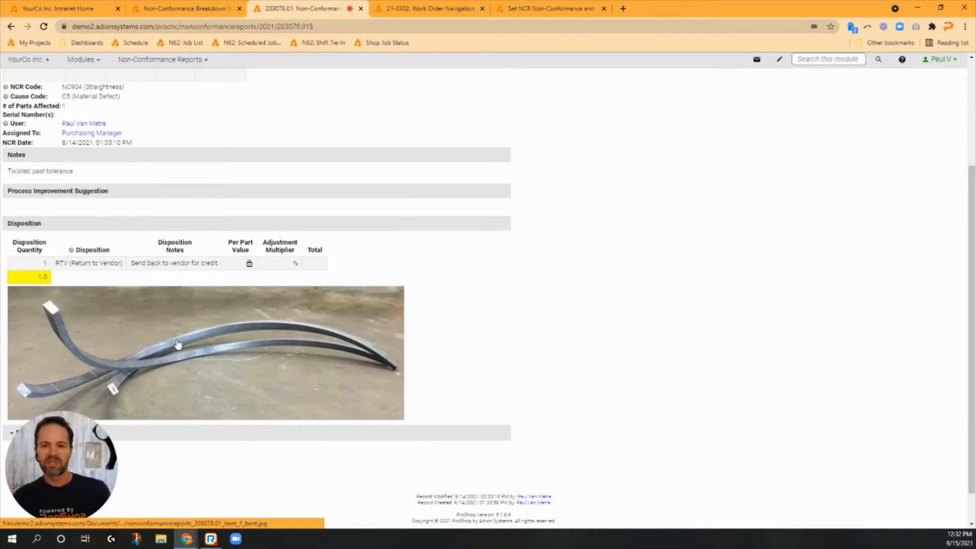
{"action": "mouse_move", "coordinate": [254, 350]}
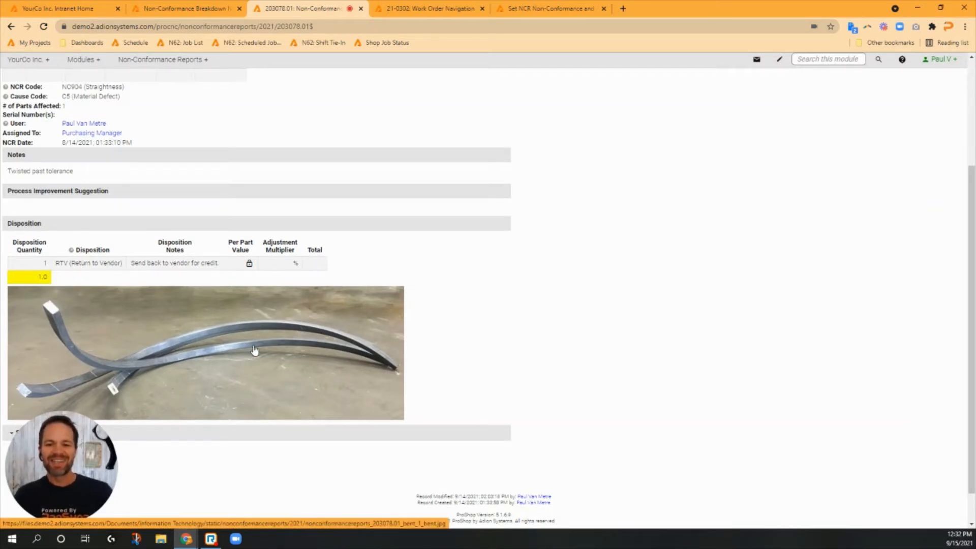
{"action": "scroll", "scroll_direction": "up", "scroll_amount": 3}
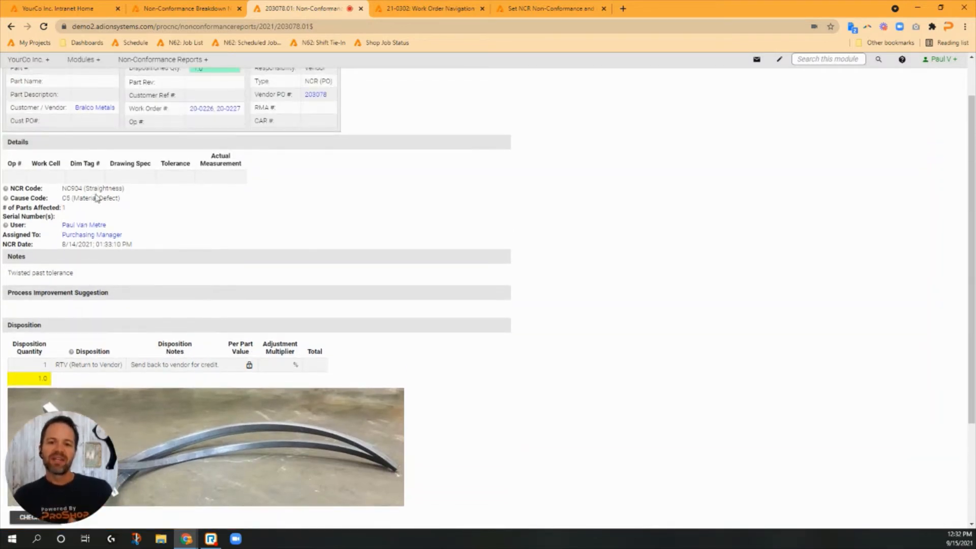
{"action": "double_click", "coordinate": [103, 198]}
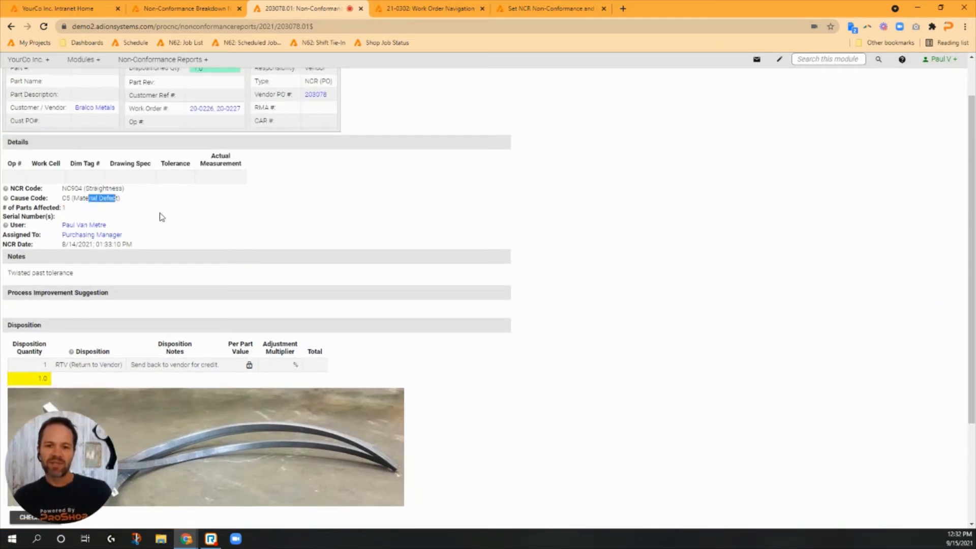
{"action": "scroll", "scroll_direction": "down", "scroll_amount": 3}
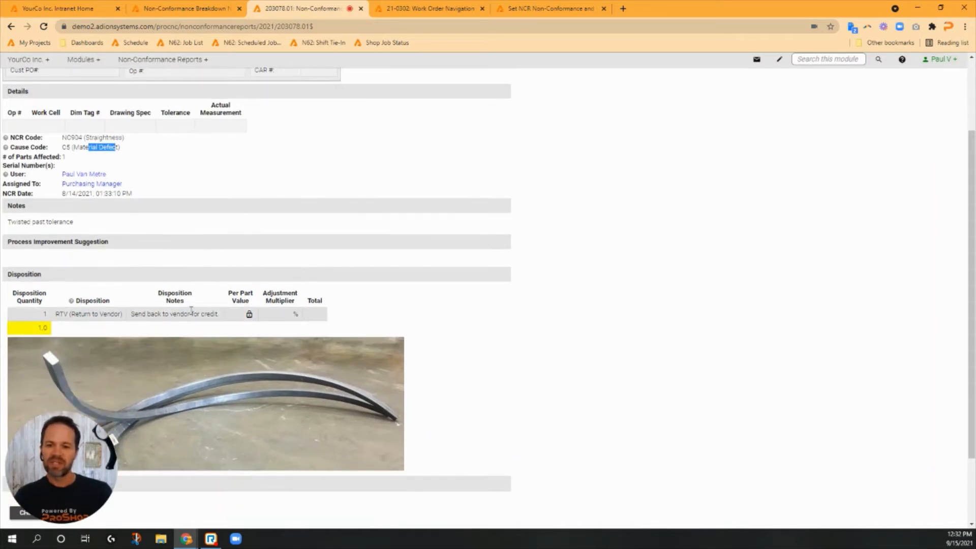
{"action": "scroll", "scroll_direction": "up", "scroll_amount": 3}
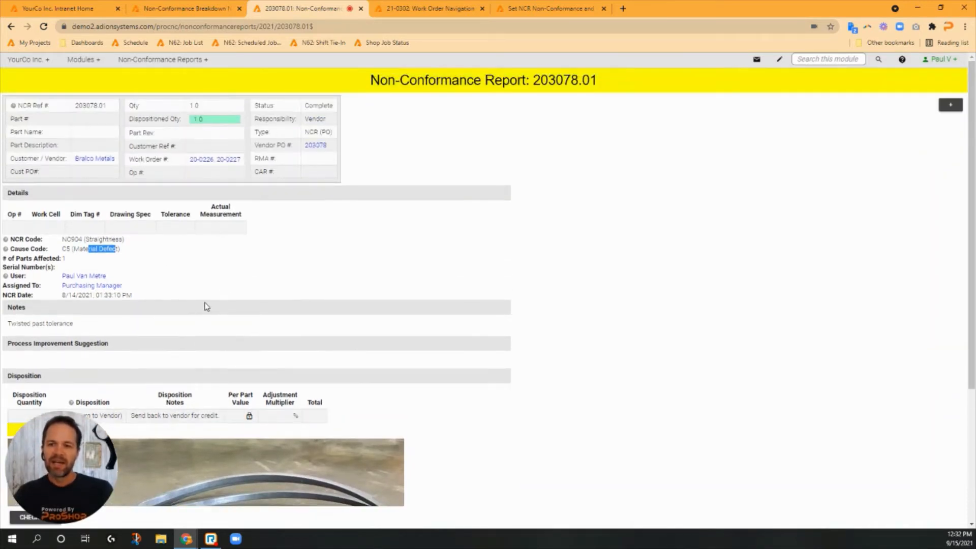
{"action": "mouse_move", "coordinate": [315, 144]}
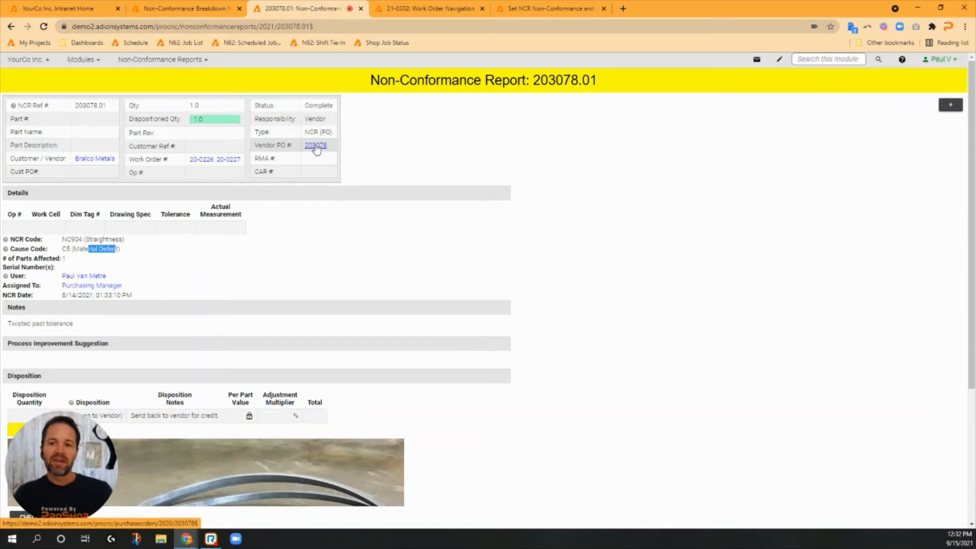
Step: Open linked purchase order 203078 and review its rejected bar and add-record options
{"action": "left_click", "coordinate": [315, 145]}
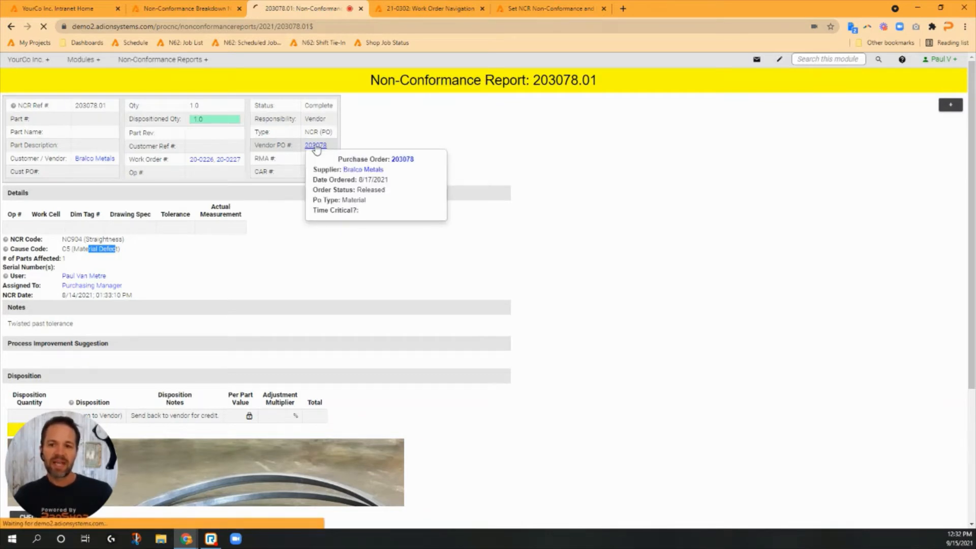
{"action": "left_click", "coordinate": [316, 145]}
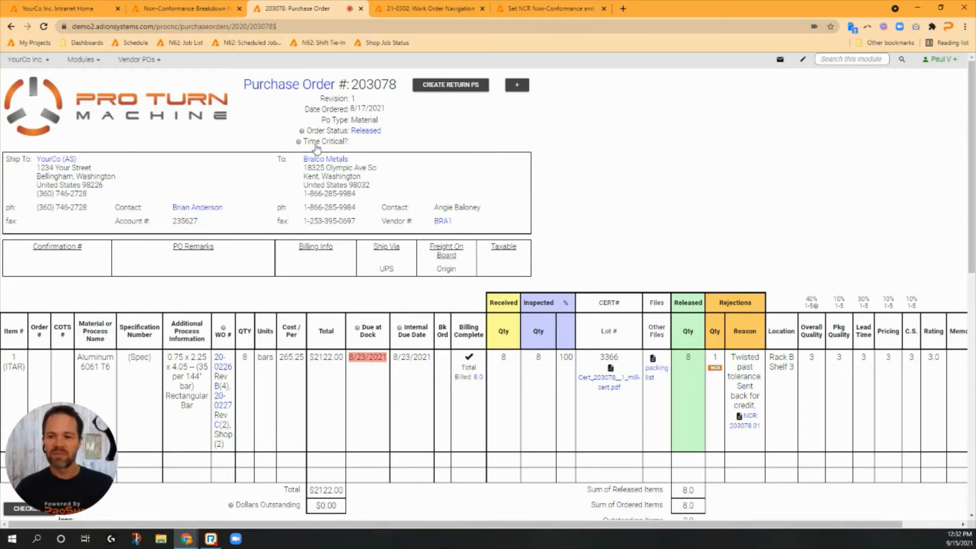
{"action": "mouse_move", "coordinate": [717, 356]}
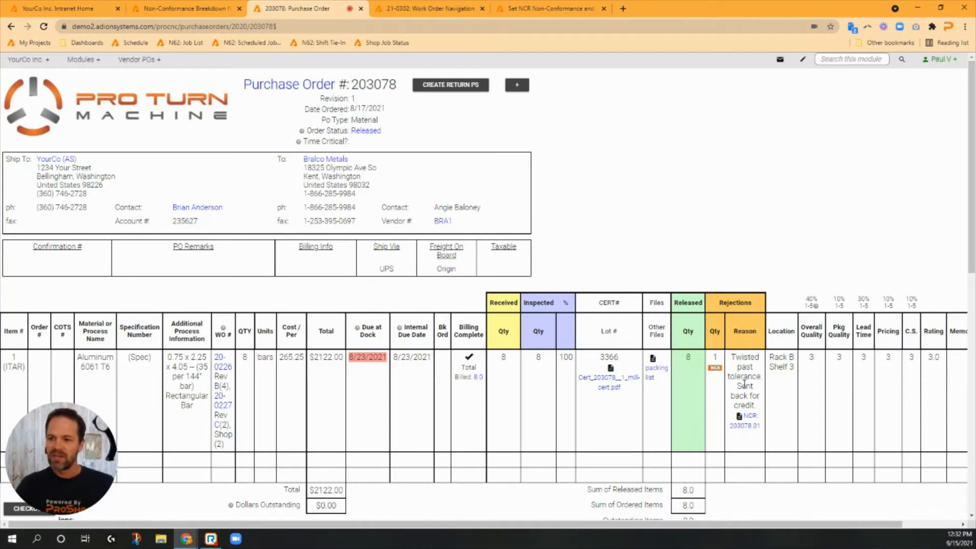
{"action": "mouse_move", "coordinate": [745, 425]}
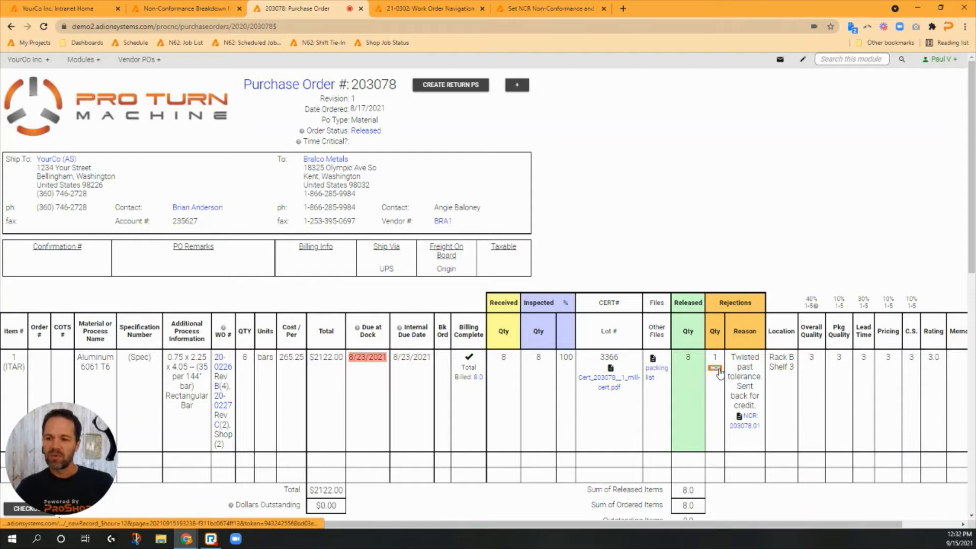
{"action": "mouse_move", "coordinate": [745, 423]}
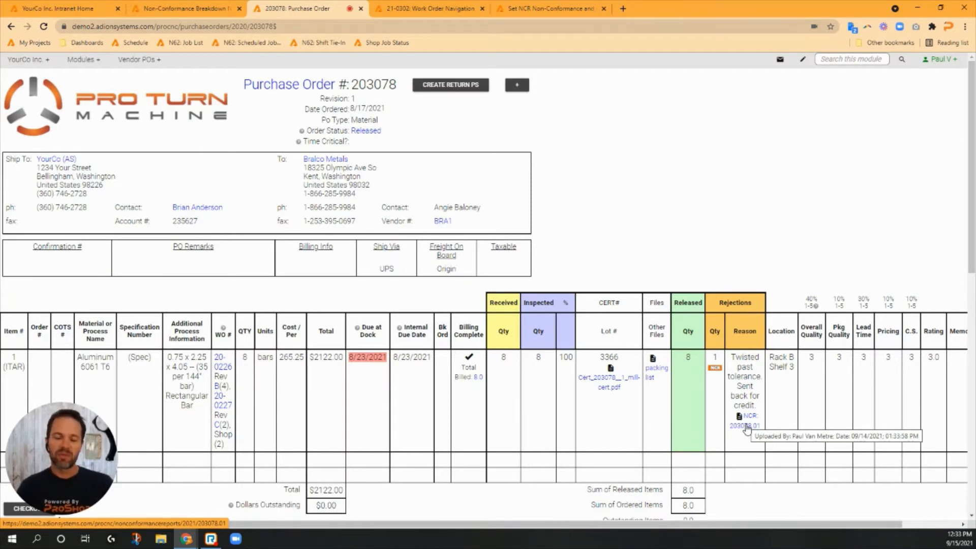
{"action": "left_click", "coordinate": [516, 85]}
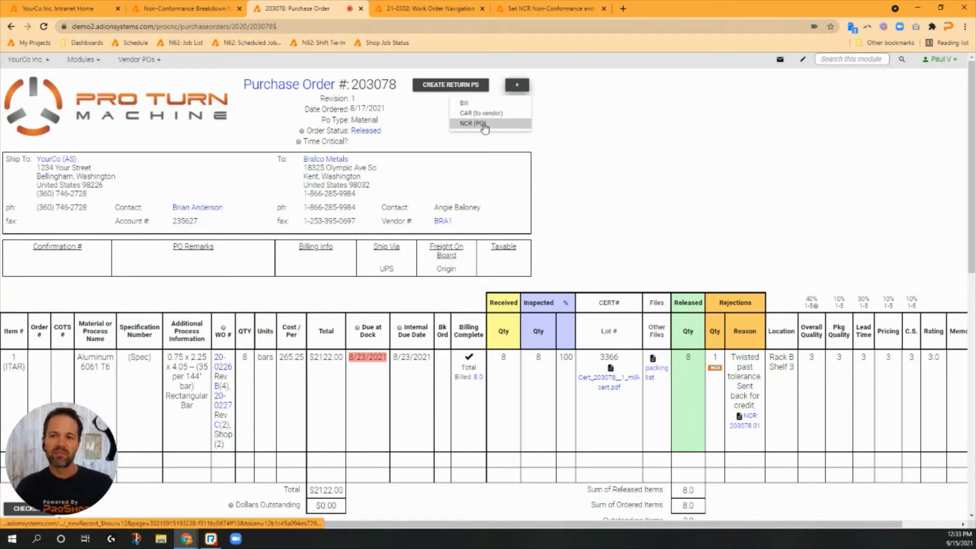
{"action": "mouse_move", "coordinate": [480, 113]}
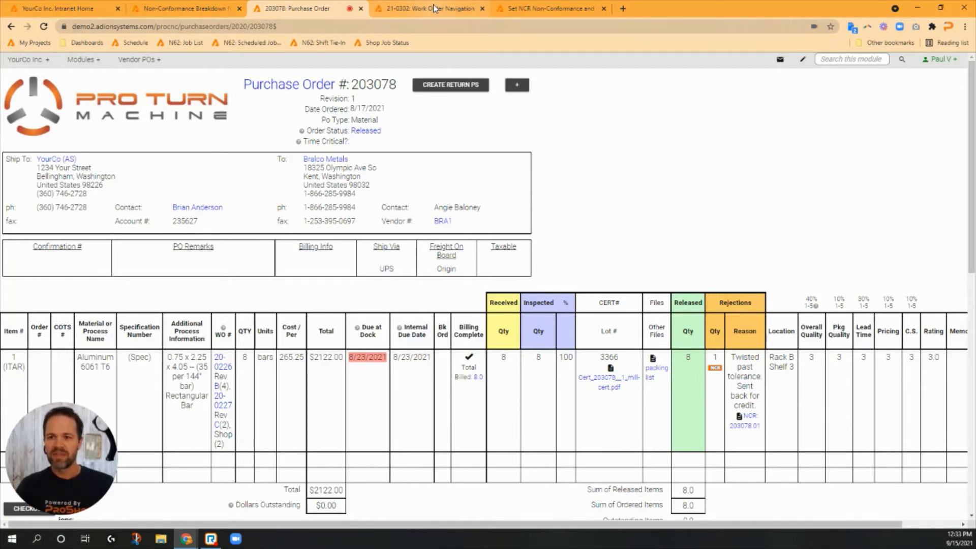
Step: Switch to the 21-0302: Work Order Navigation browser tab
{"action": "left_click", "coordinate": [428, 8]}
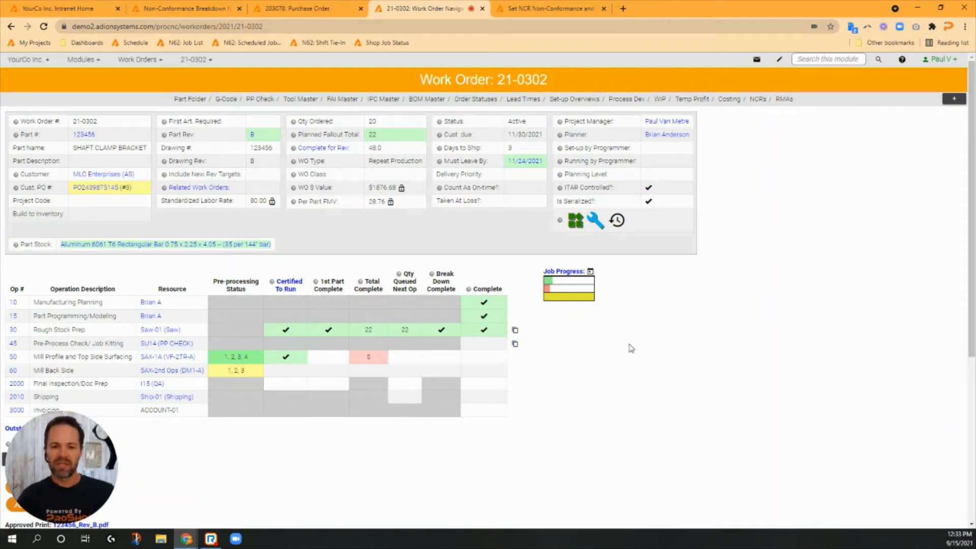
{"action": "mouse_move", "coordinate": [154, 278]}
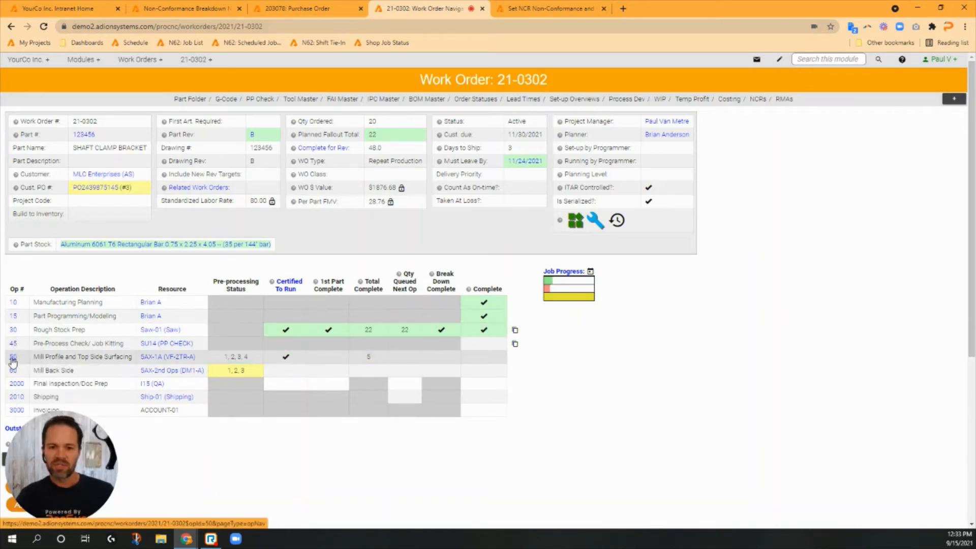
Step: Review OP 50's Part Check Info dimensions, then return to the operation 50 page
{"action": "left_click", "coordinate": [13, 357]}
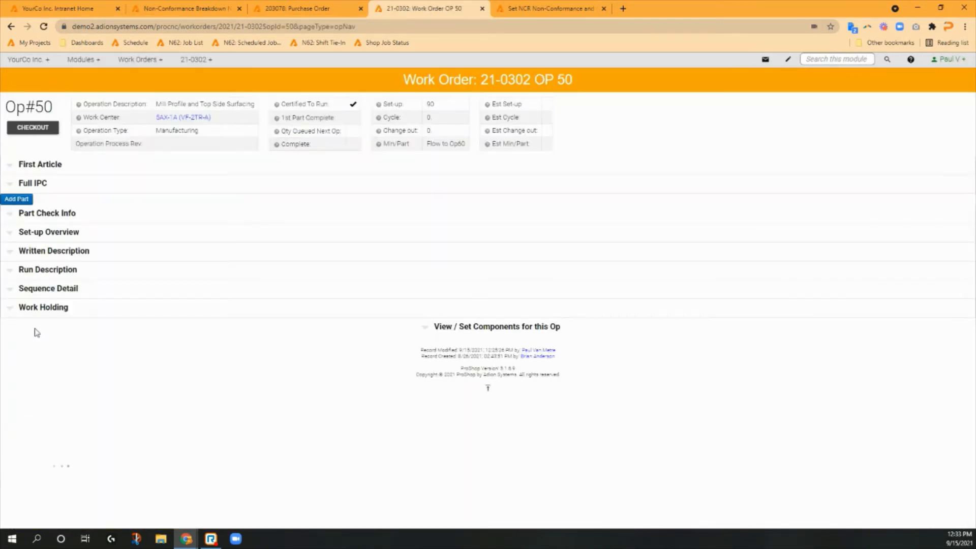
{"action": "left_click", "coordinate": [47, 213]}
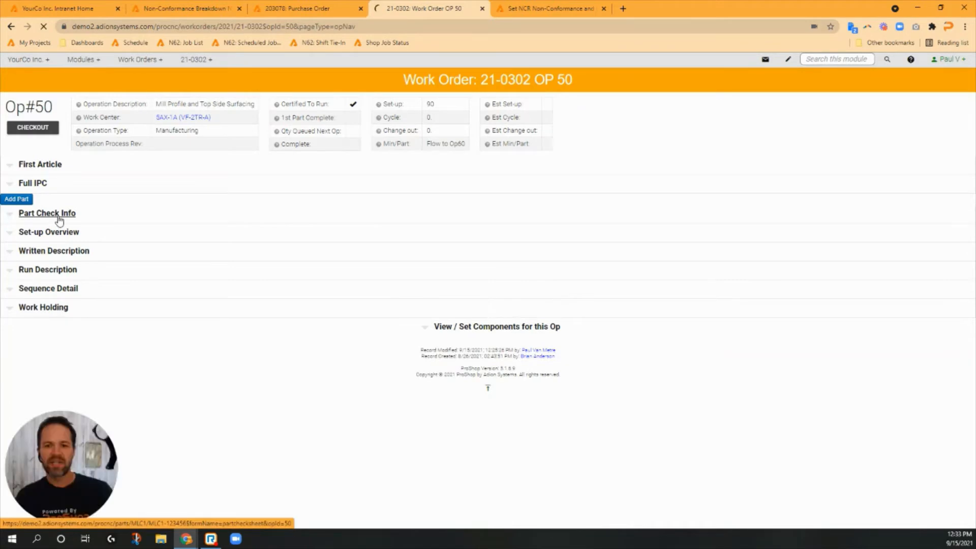
{"action": "left_click", "coordinate": [47, 213]}
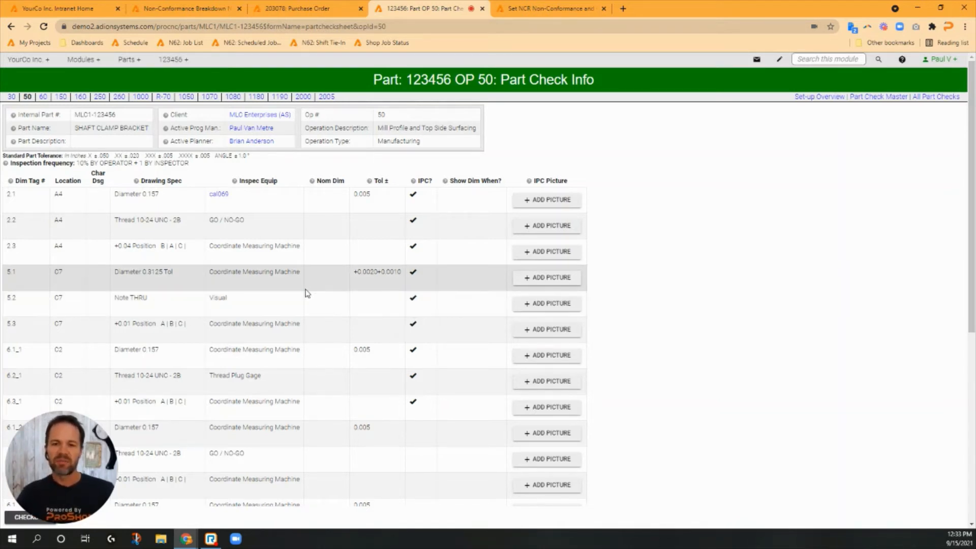
{"action": "mouse_move", "coordinate": [396, 209]}
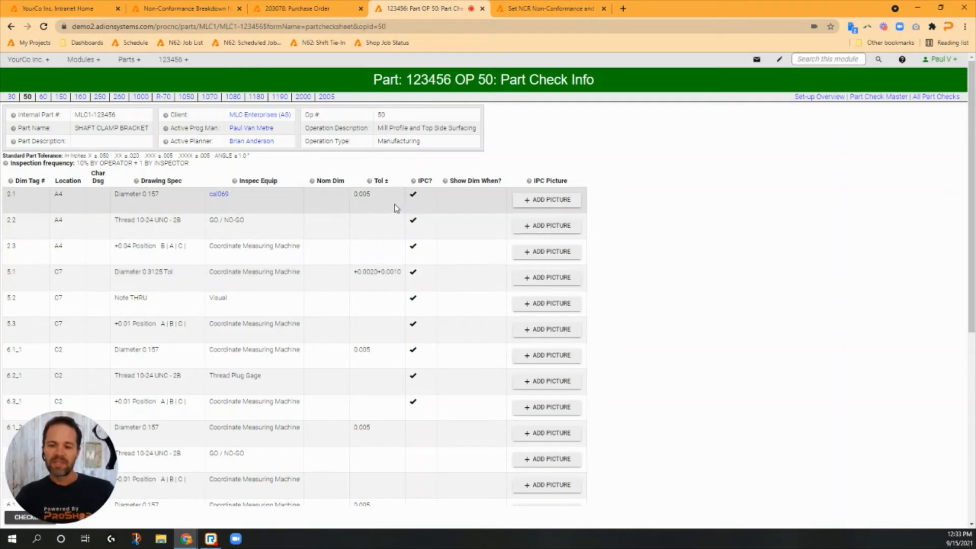
{"action": "left_click", "coordinate": [27, 59]}
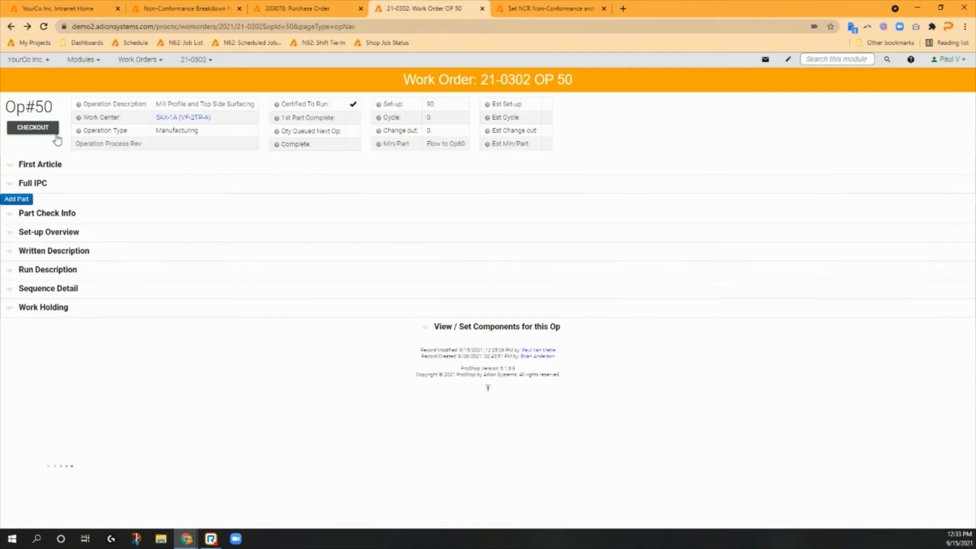
Step: Open the First Article section from the Work Order OP 50 page
{"action": "left_click", "coordinate": [40, 164]}
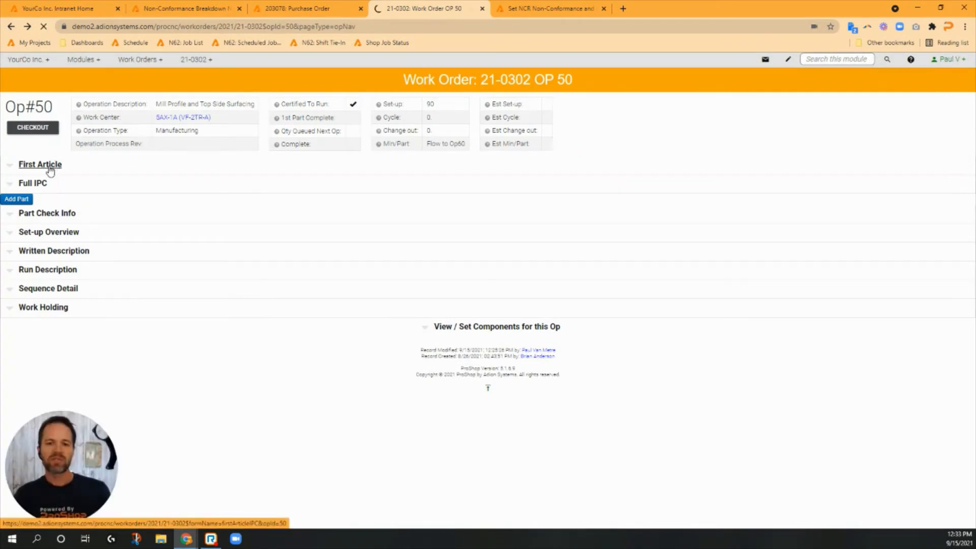
{"action": "left_click", "coordinate": [40, 164]}
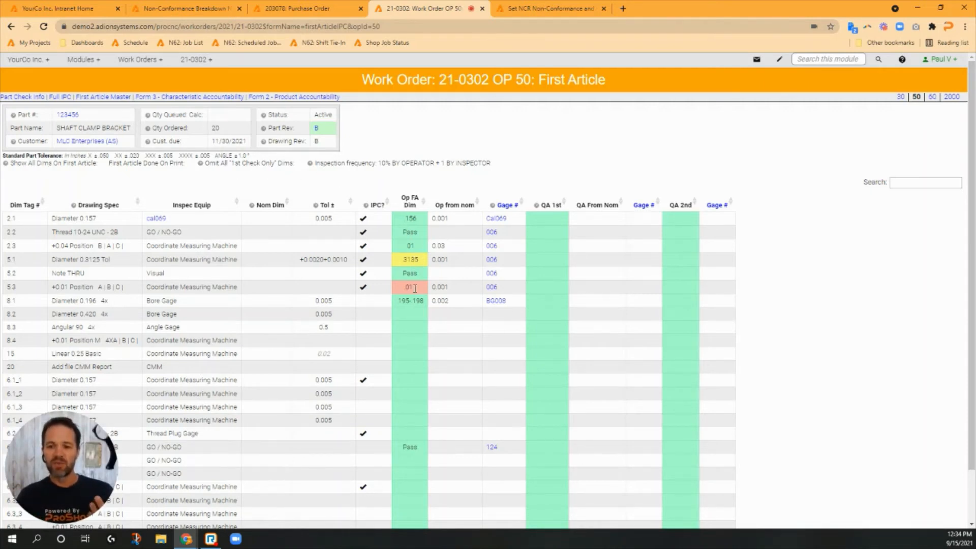
{"action": "mouse_move", "coordinate": [411, 300]}
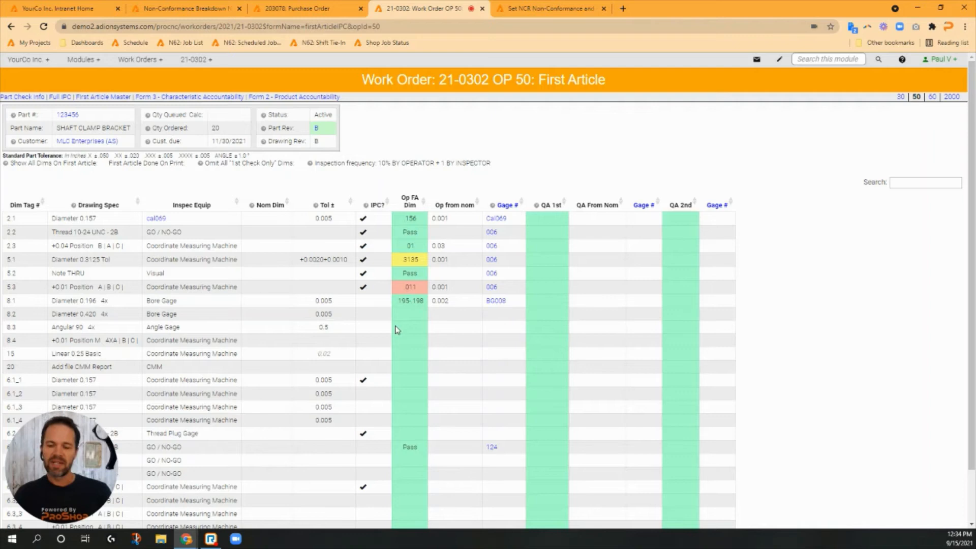
{"action": "mouse_move", "coordinate": [411, 299]}
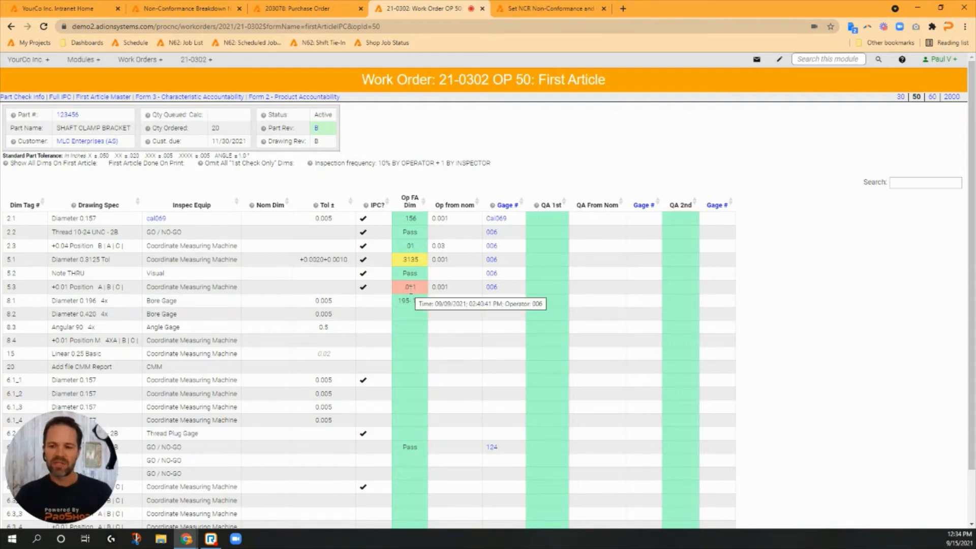
Step: Open NCR 21-0302.50.01 from the red .011 cell for Dim Tag 5.3 and review it
{"action": "left_click", "coordinate": [410, 286]}
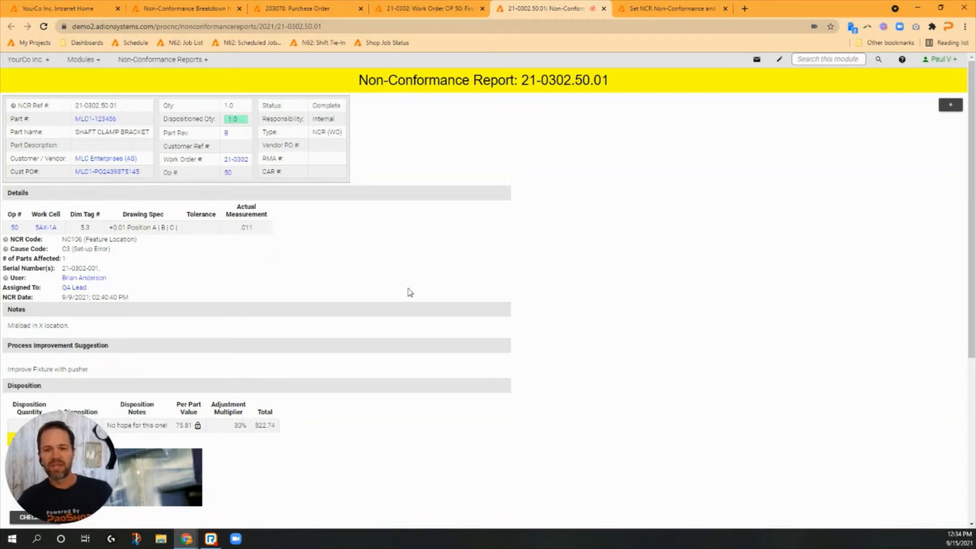
{"action": "scroll", "scroll_direction": "down", "scroll_amount": 3}
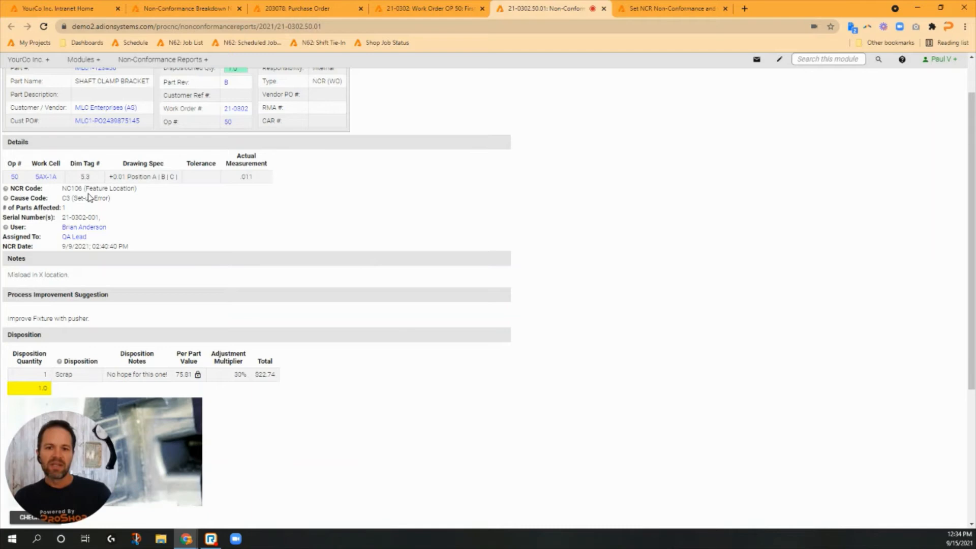
{"action": "mouse_move", "coordinate": [111, 200]}
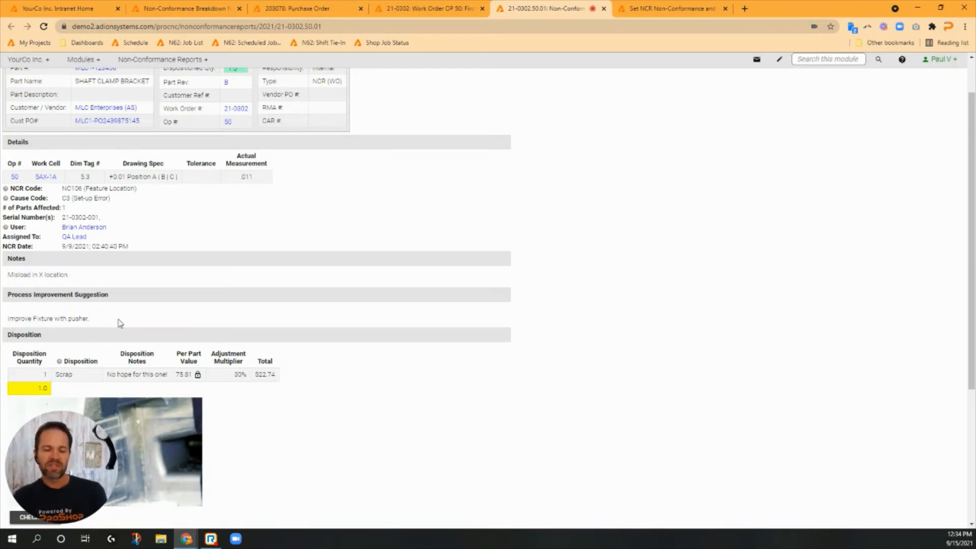
{"action": "scroll", "scroll_direction": "up", "scroll_amount": 3}
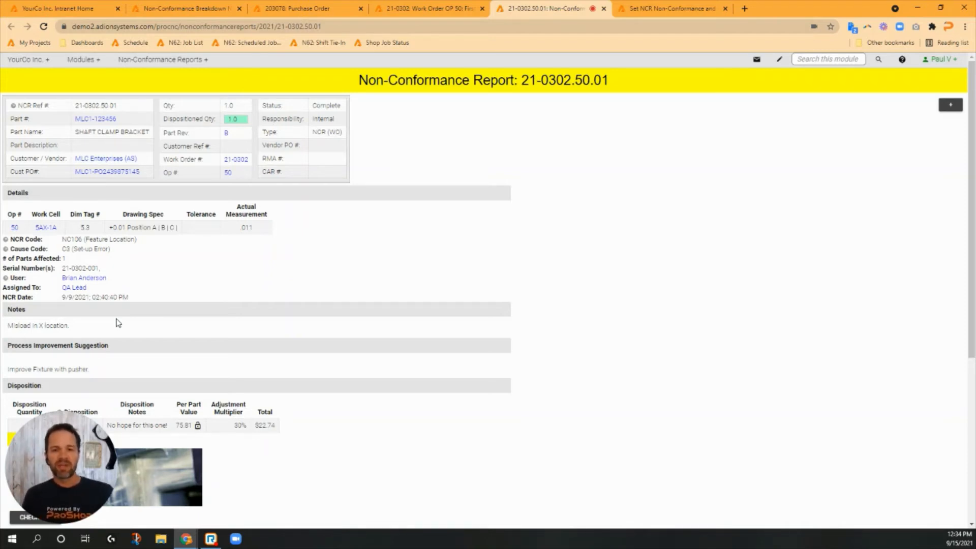
{"action": "mouse_move", "coordinate": [94, 296]}
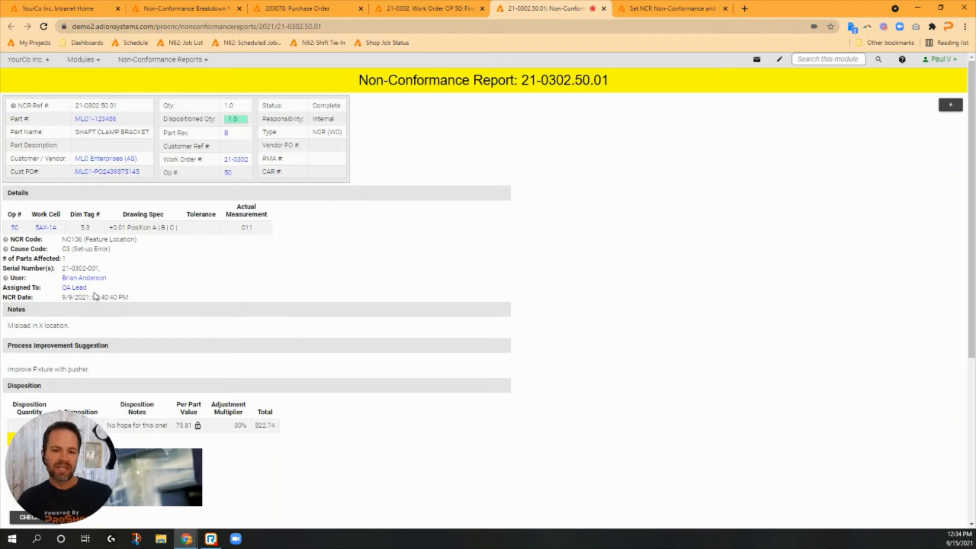
{"action": "mouse_move", "coordinate": [73, 287]}
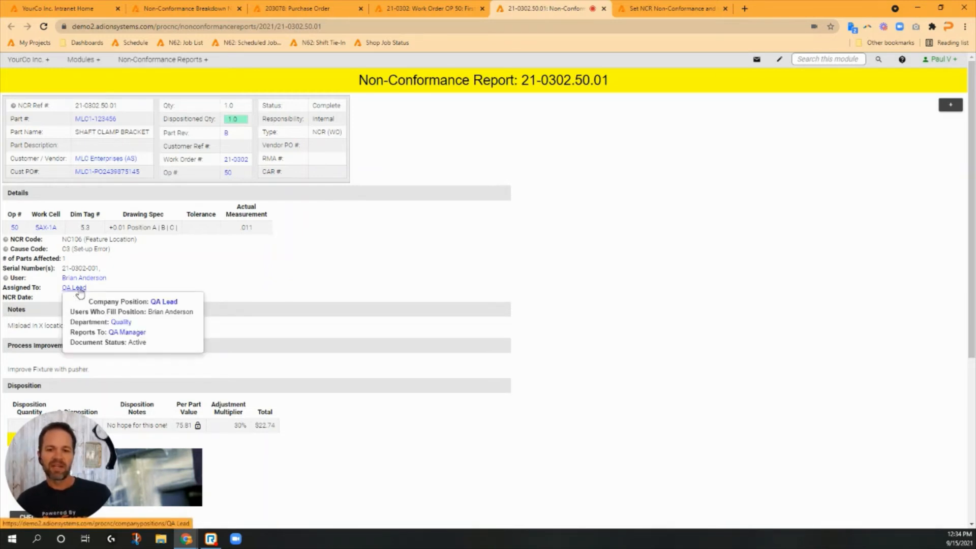
{"action": "double_click", "coordinate": [161, 311]}
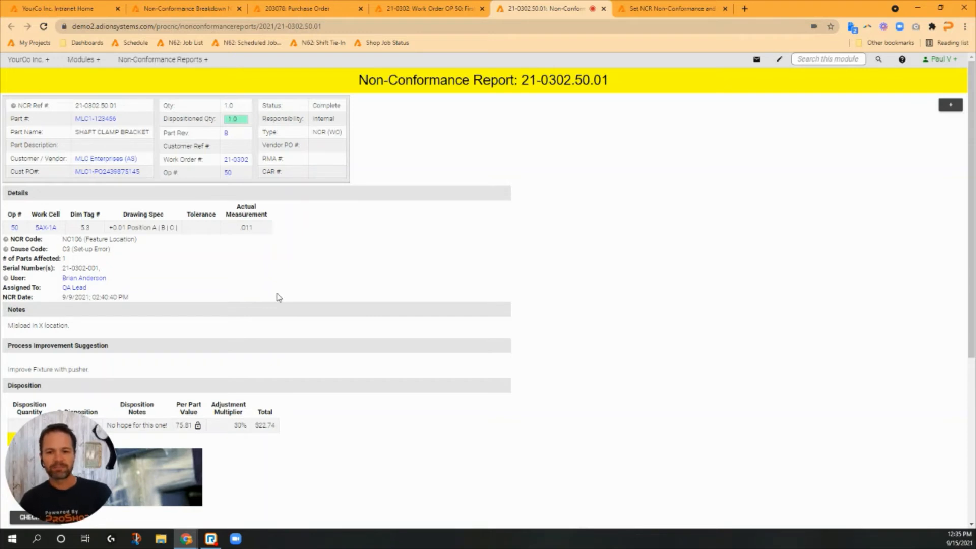
{"action": "scroll", "scroll_direction": "down", "scroll_amount": 3}
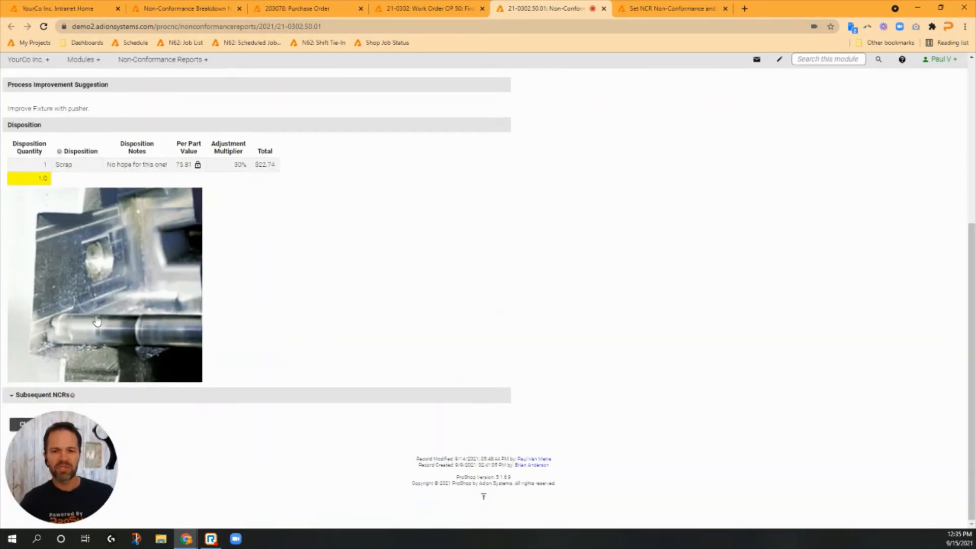
{"action": "mouse_move", "coordinate": [304, 202]}
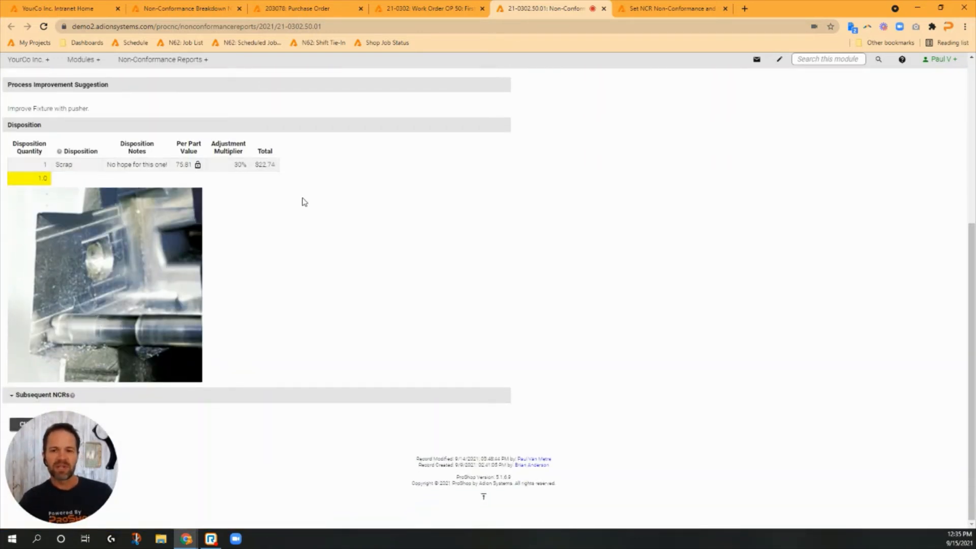
{"action": "scroll", "scroll_direction": "up", "scroll_amount": 3}
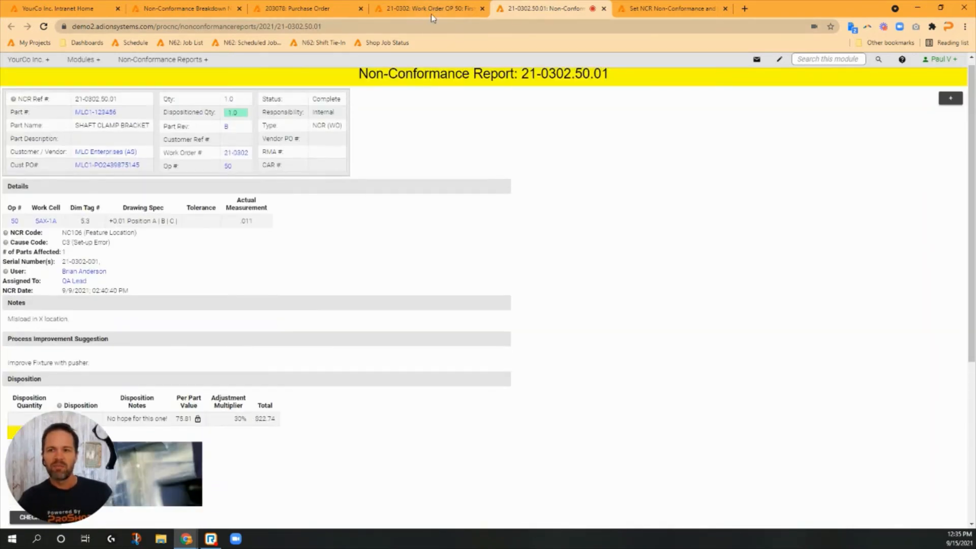
Step: Enter 432 in the Op FA Dim field for Dim Tag 8.2
{"action": "left_click", "coordinate": [429, 8]}
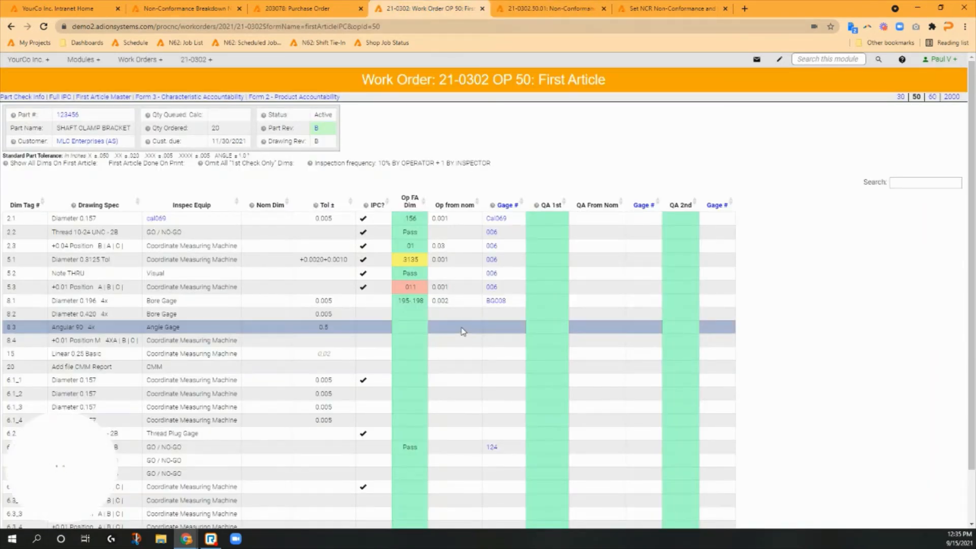
{"action": "scroll", "scroll_direction": "down", "scroll_amount": 3}
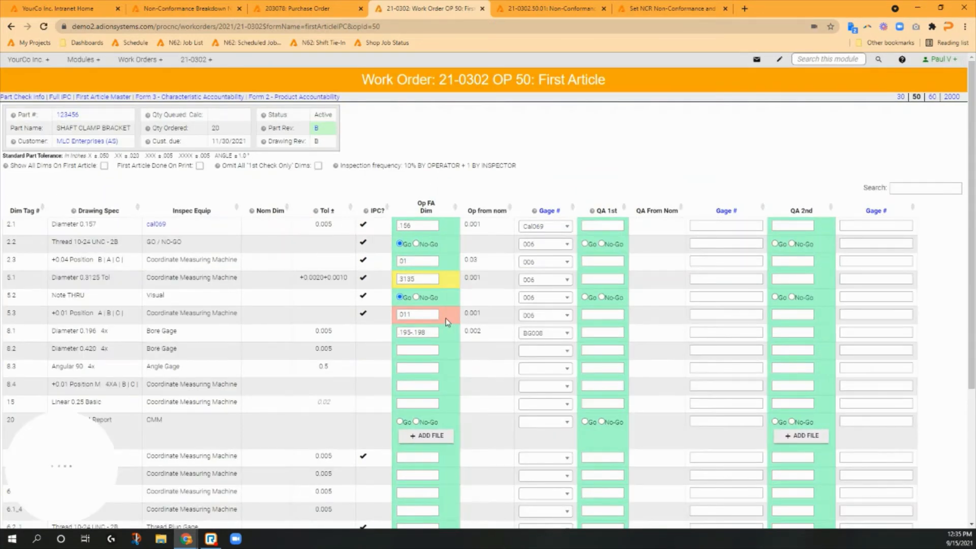
{"action": "left_click", "coordinate": [416, 350]}
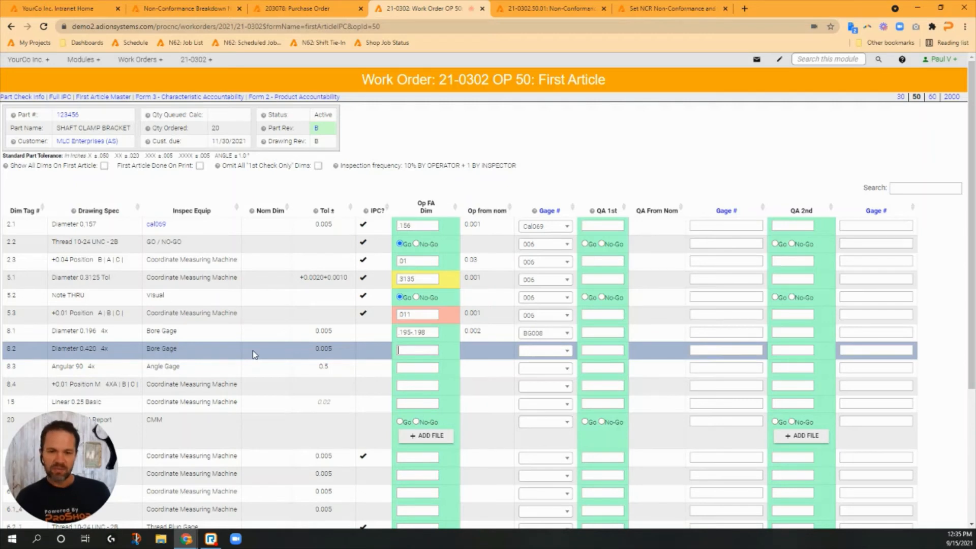
{"action": "type", "text": "4"}
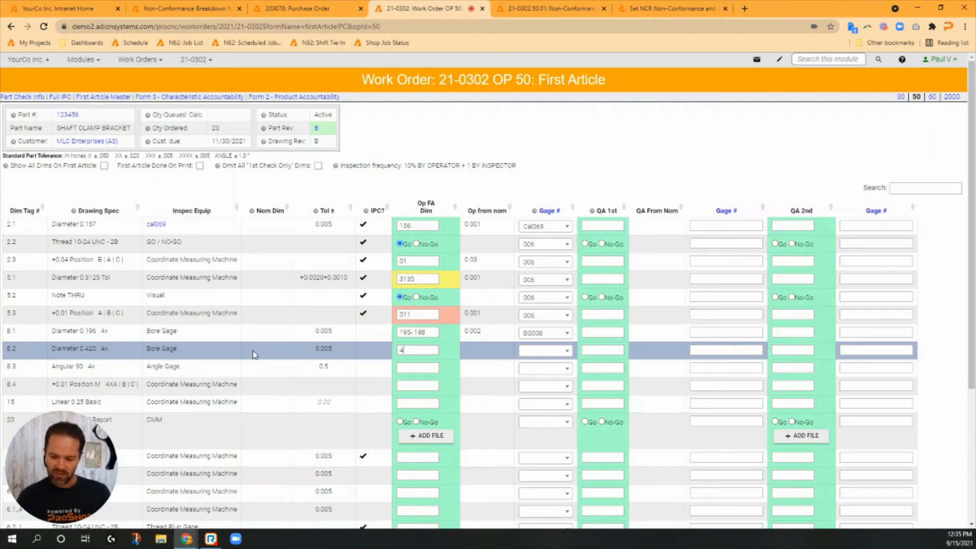
{"action": "type", "text": "32"}
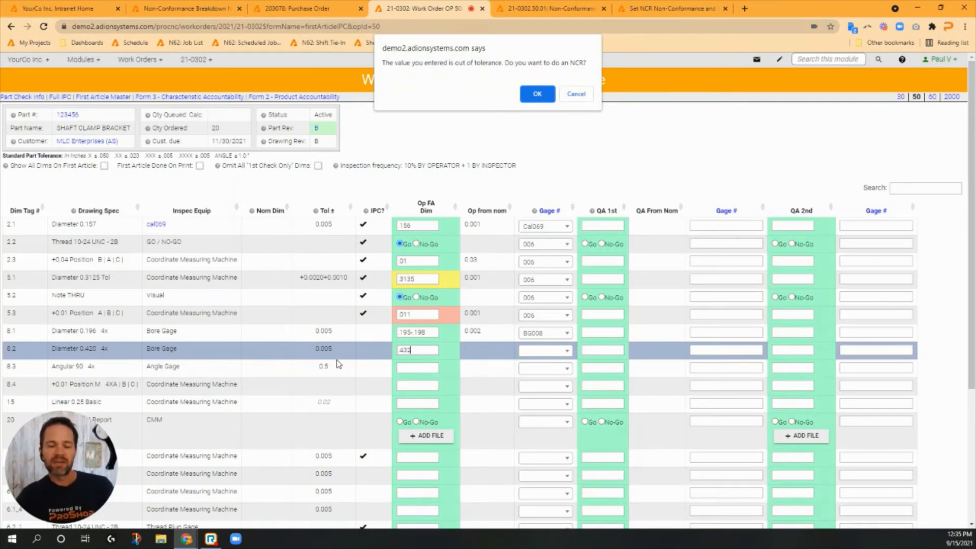
{"action": "mouse_move", "coordinate": [479, 153]}
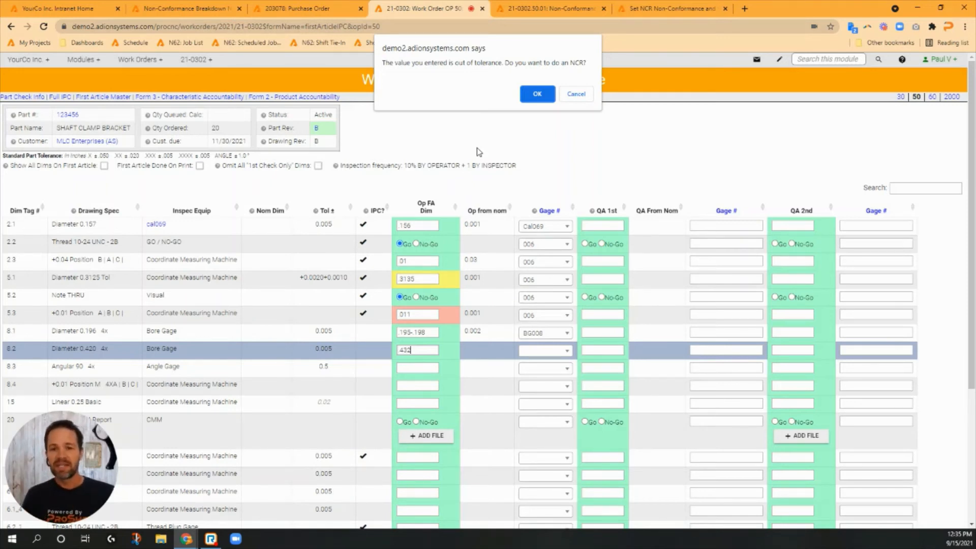
{"action": "mouse_move", "coordinate": [510, 147]}
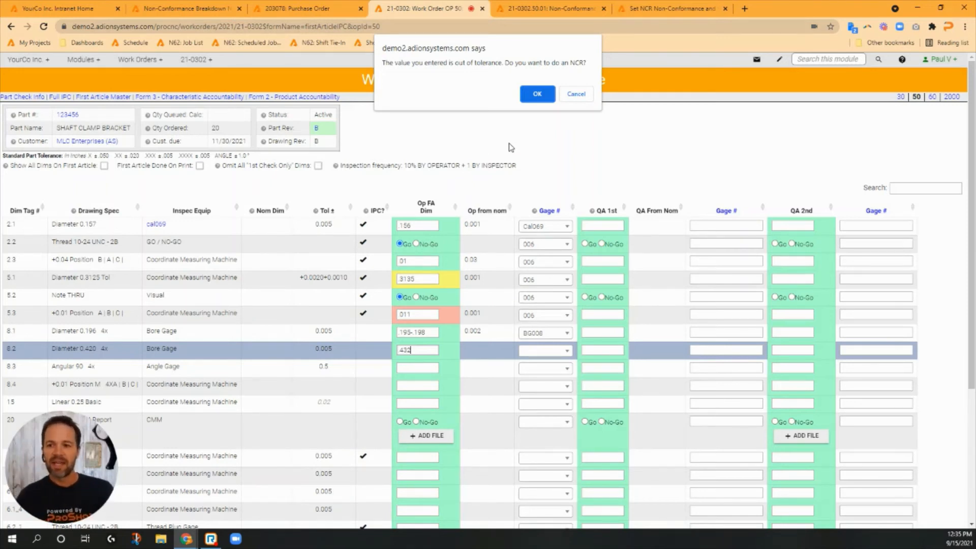
Step: Accept the out-of-tolerance alert and submit the prefilled NCR for dimension 8.2
{"action": "left_click", "coordinate": [537, 94]}
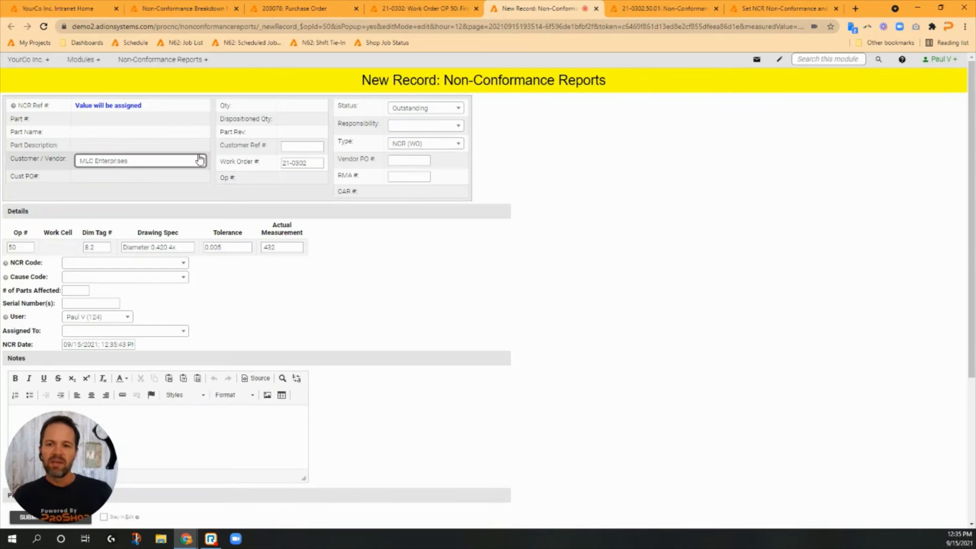
{"action": "scroll", "scroll_direction": "down", "scroll_amount": 3}
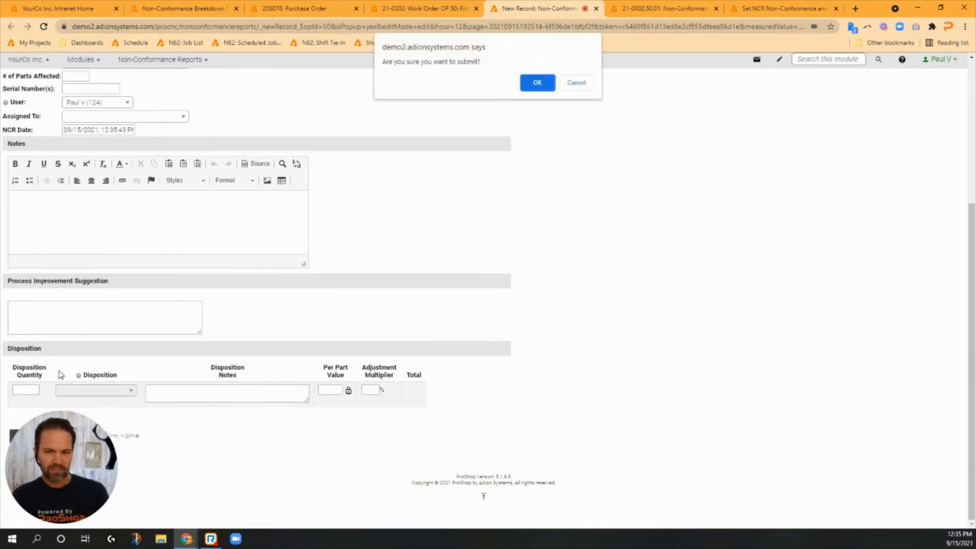
{"action": "left_click", "coordinate": [537, 83]}
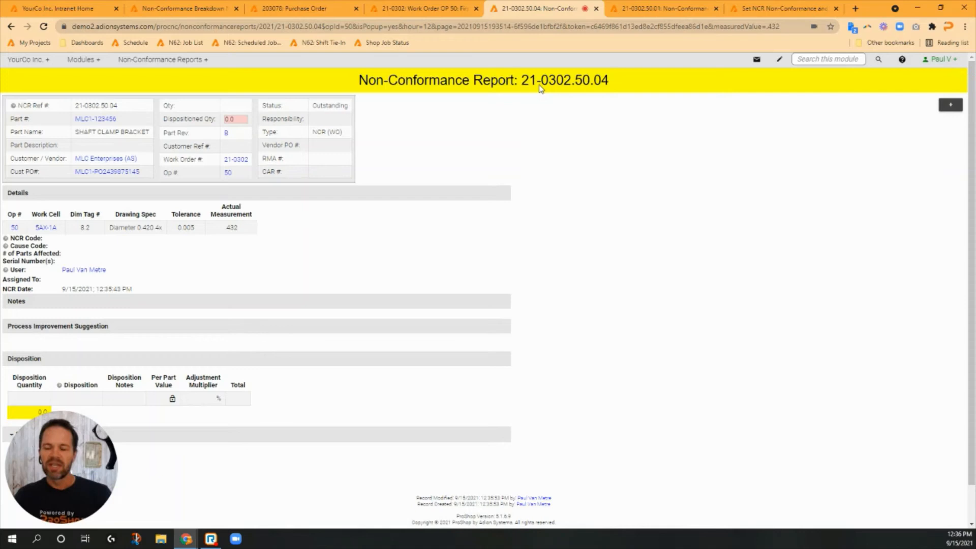
{"action": "mouse_move", "coordinate": [757, 59]}
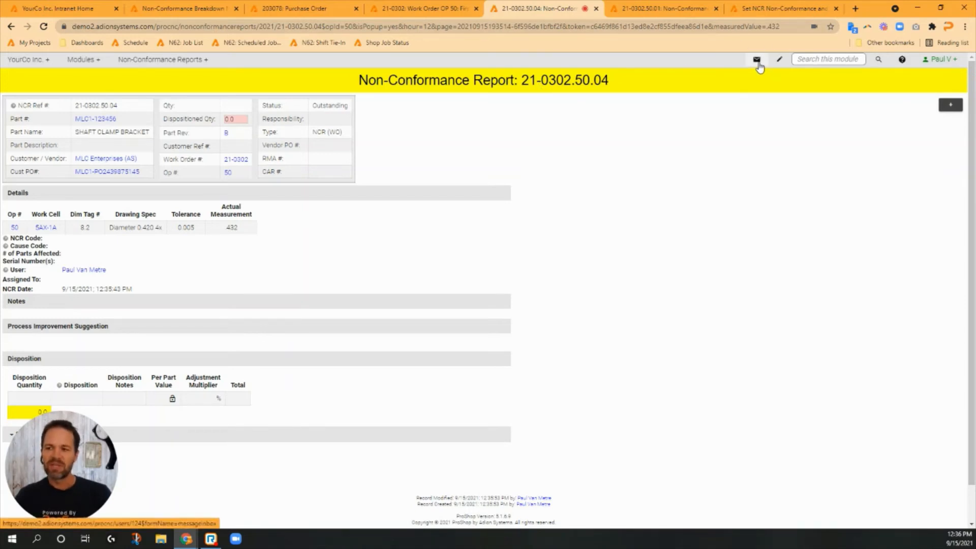
{"action": "mouse_move", "coordinate": [371, 116]}
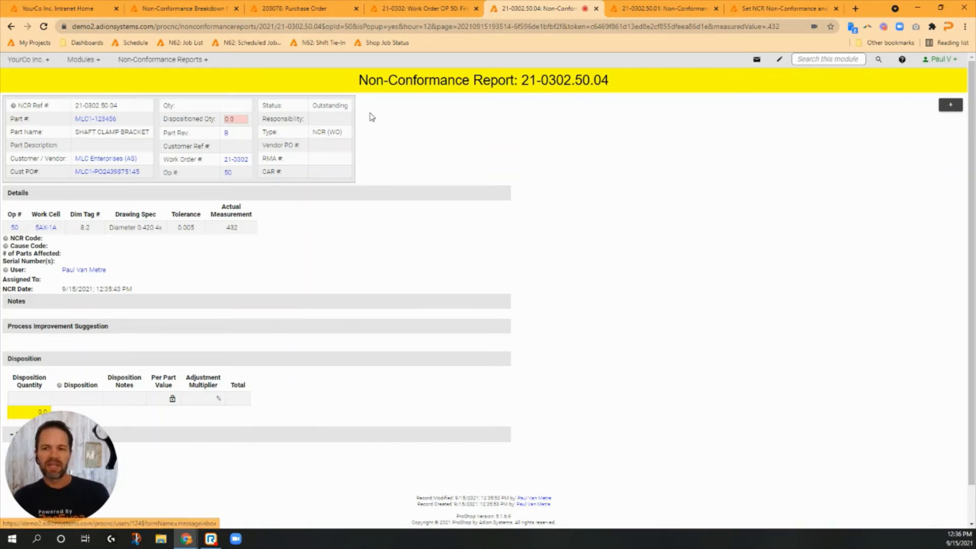
{"action": "mouse_move", "coordinate": [270, 237]}
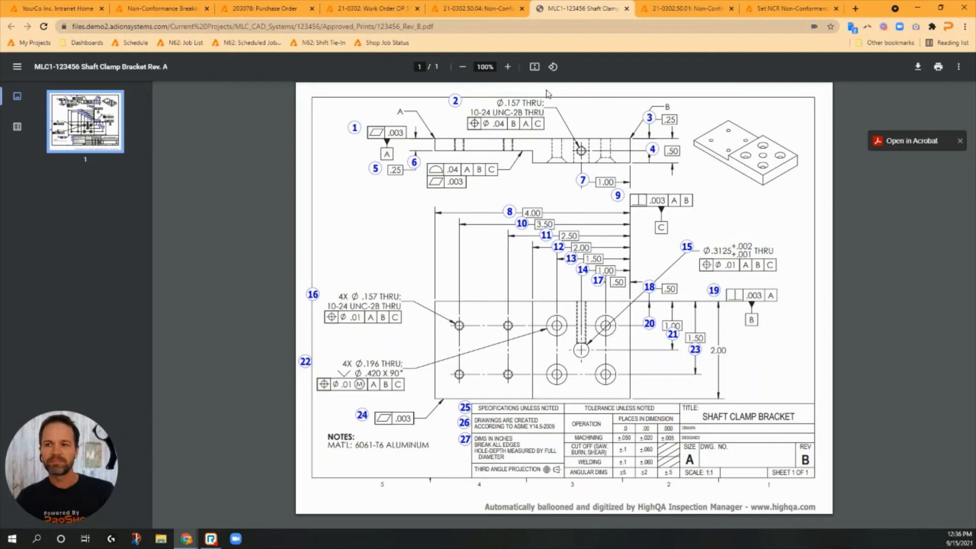
{"action": "left_click", "coordinate": [477, 8]}
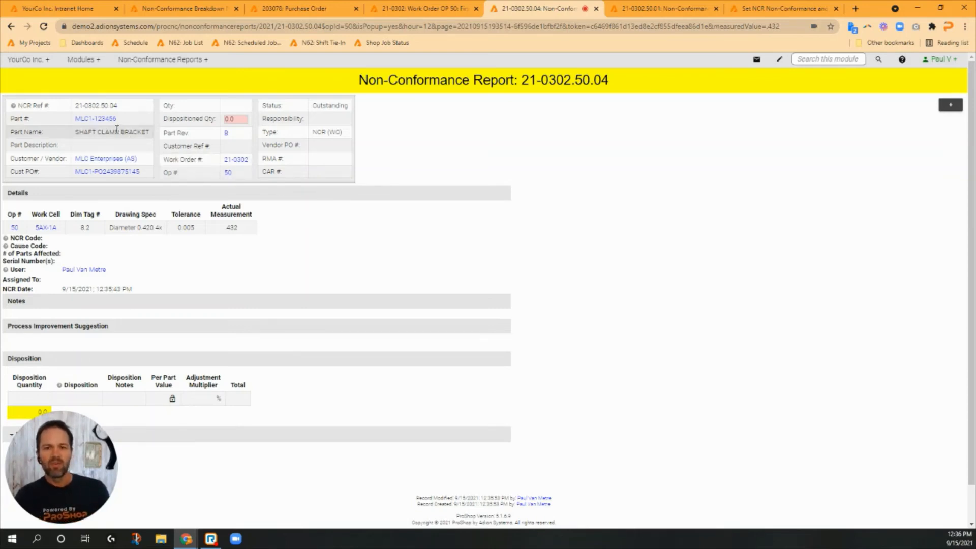
Step: Open part 123456 from the NCR and choose Part Level NCR Breakdown
{"action": "left_click", "coordinate": [94, 118]}
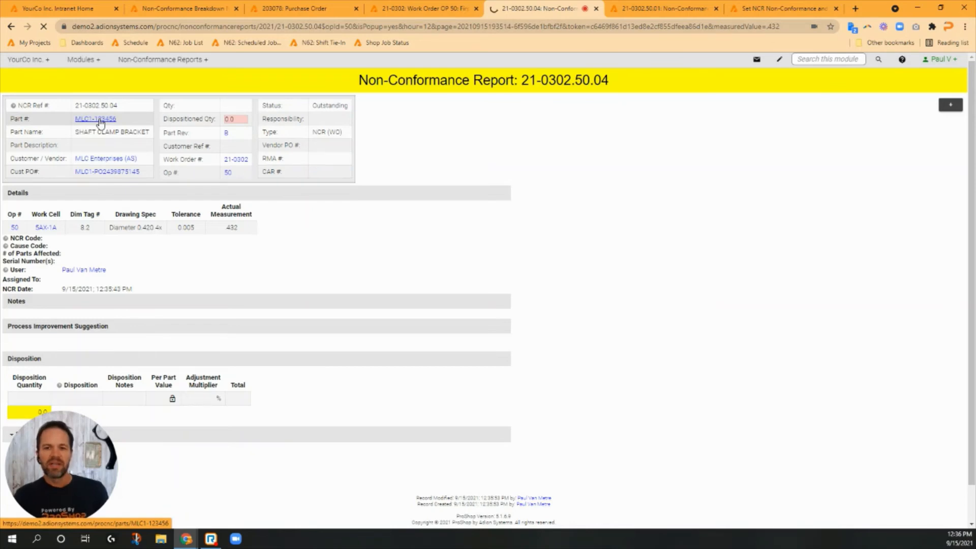
{"action": "left_click", "coordinate": [95, 118]}
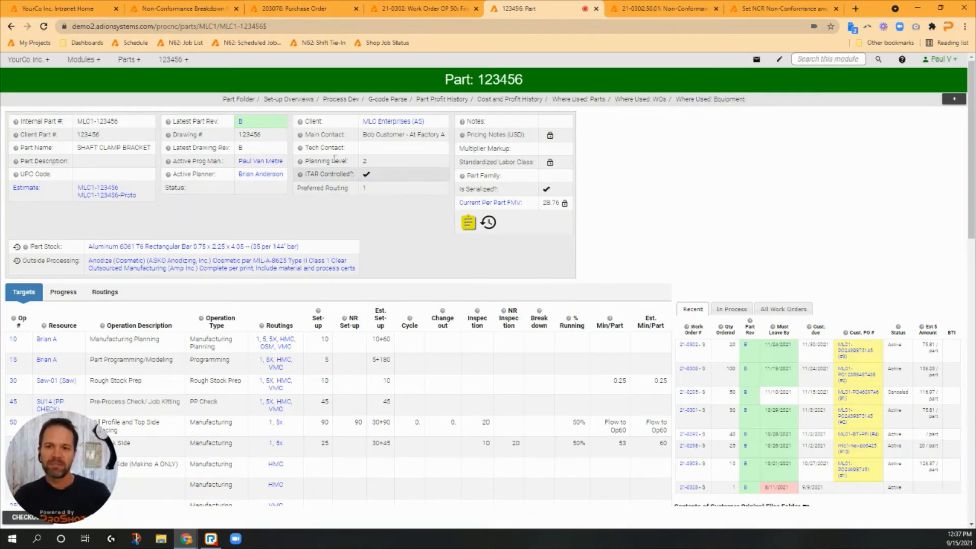
{"action": "left_click", "coordinate": [174, 59]}
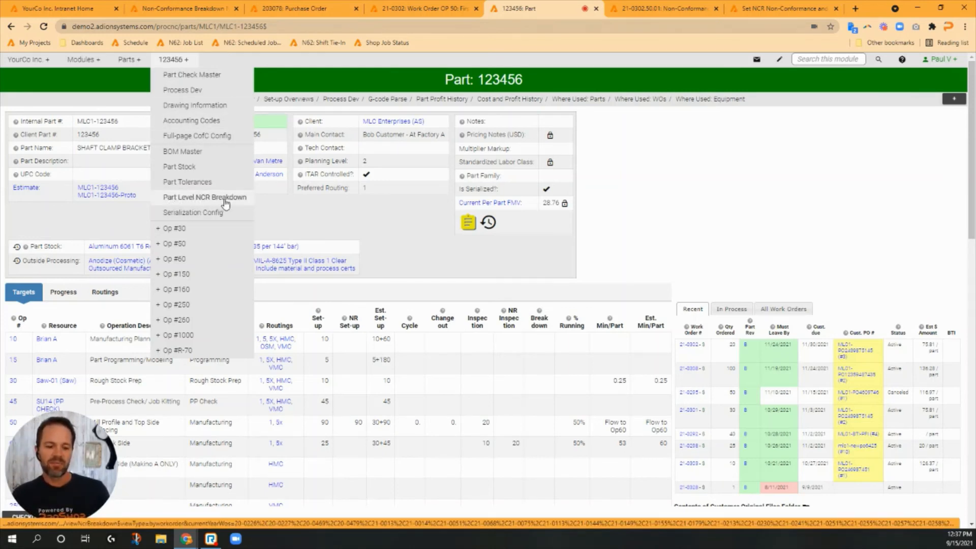
{"action": "left_click", "coordinate": [205, 197]}
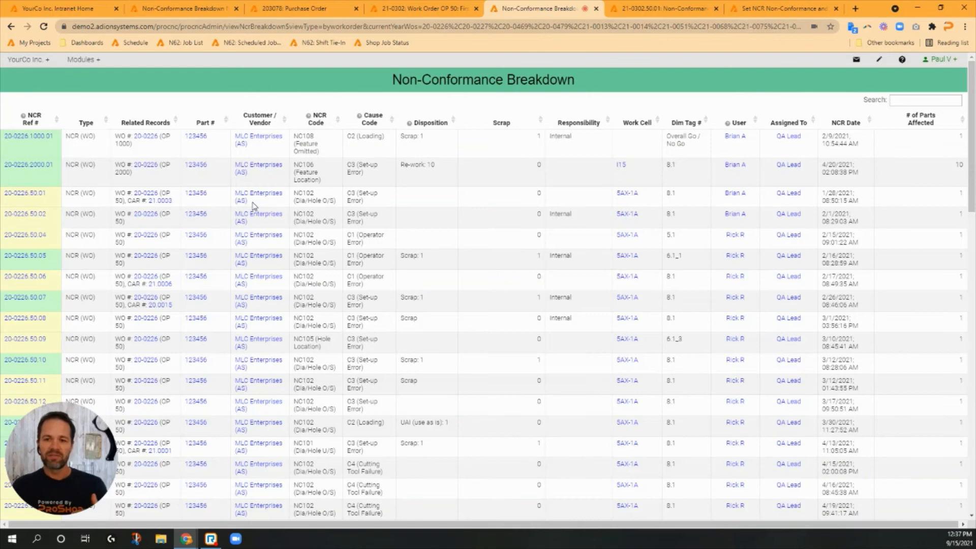
{"action": "mouse_move", "coordinate": [274, 185]}
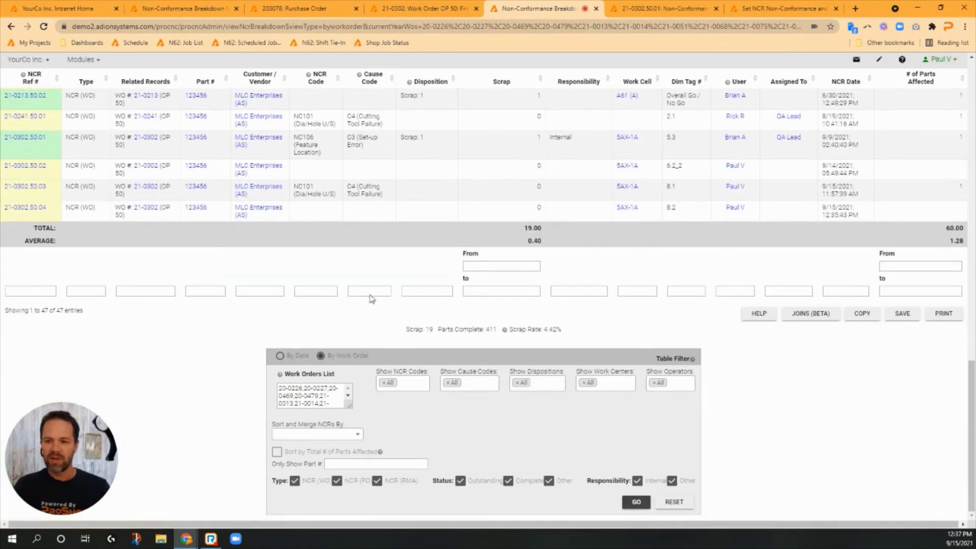
{"action": "mouse_move", "coordinate": [410, 338]}
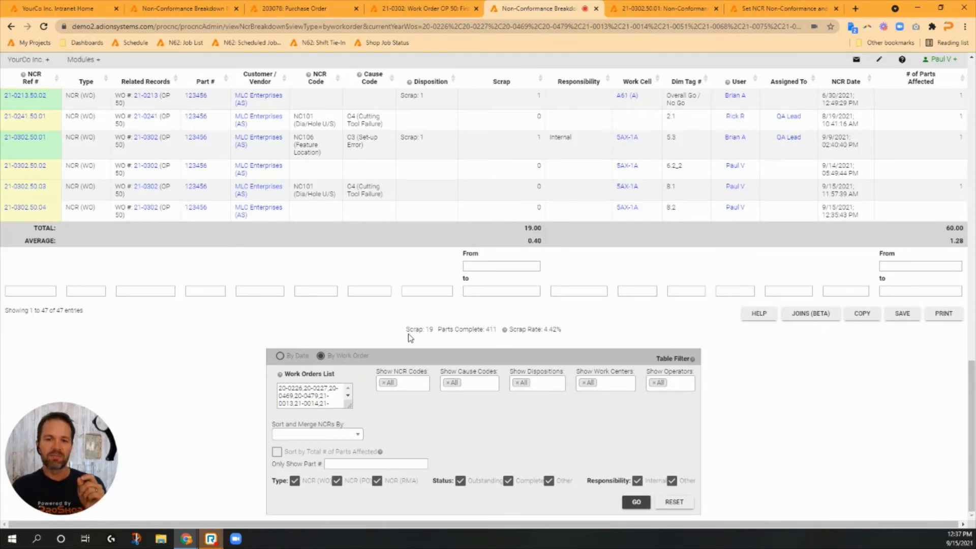
{"action": "mouse_move", "coordinate": [297, 365]}
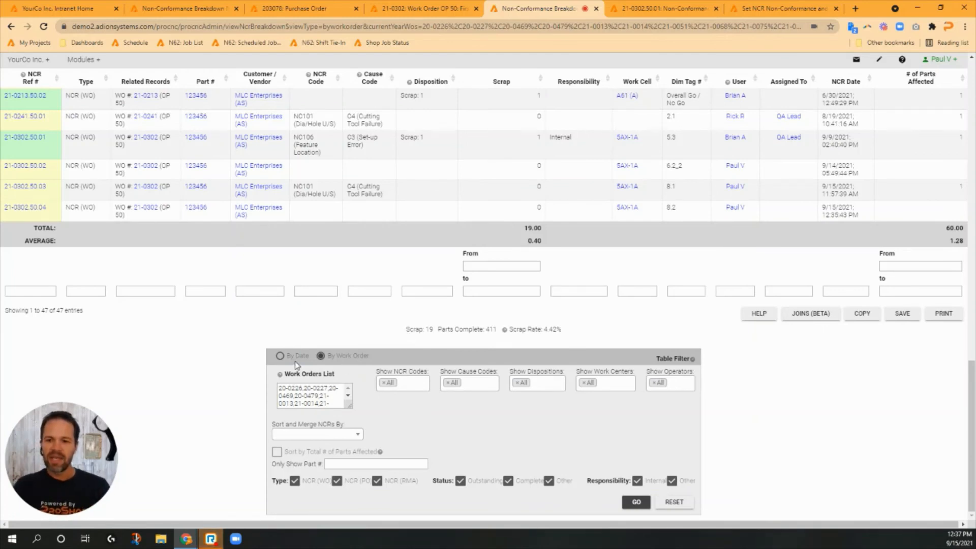
Step: Set the part 123456 NCR Table Filter to merge by Cause Code and apply it
{"action": "left_click", "coordinate": [316, 433]}
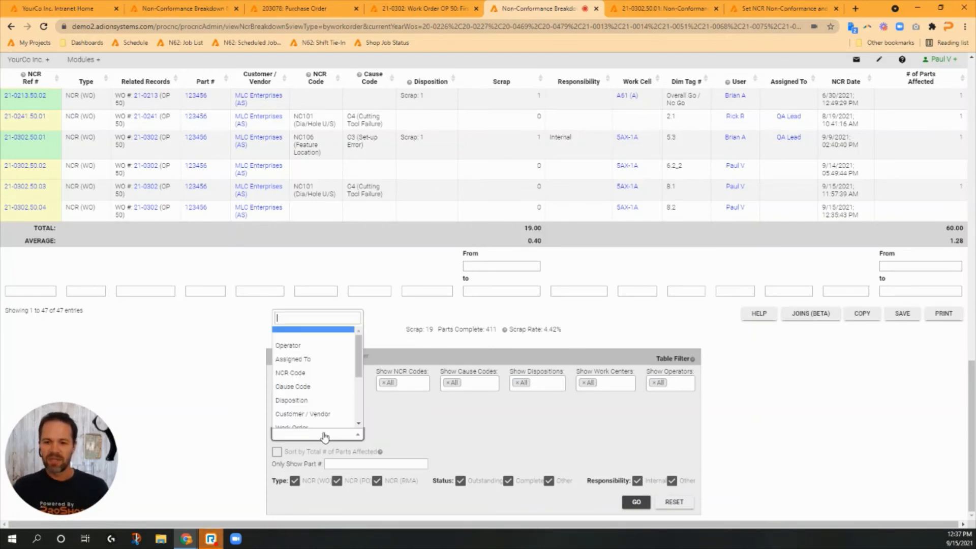
{"action": "left_click", "coordinate": [293, 386]}
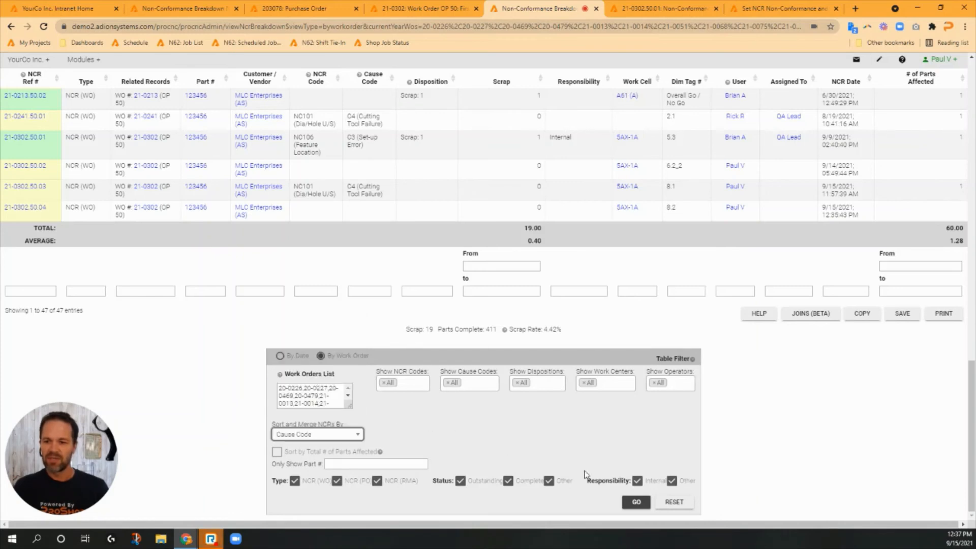
{"action": "left_click", "coordinate": [636, 502]}
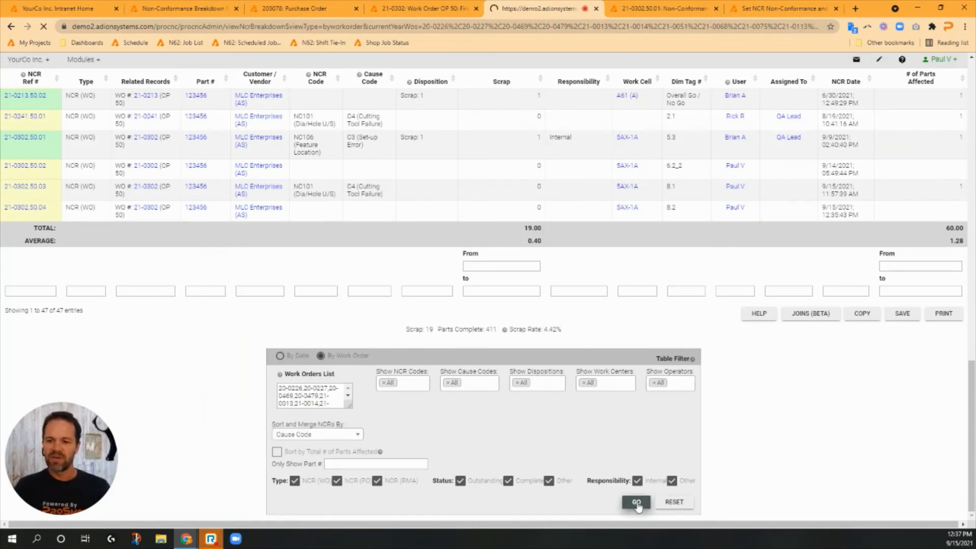
{"action": "left_click", "coordinate": [636, 502]}
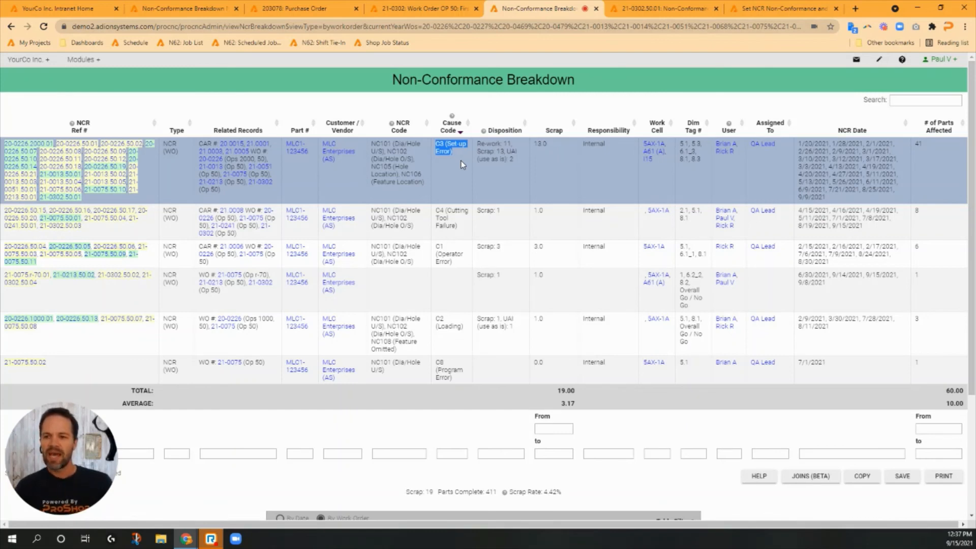
{"action": "mouse_move", "coordinate": [454, 164]}
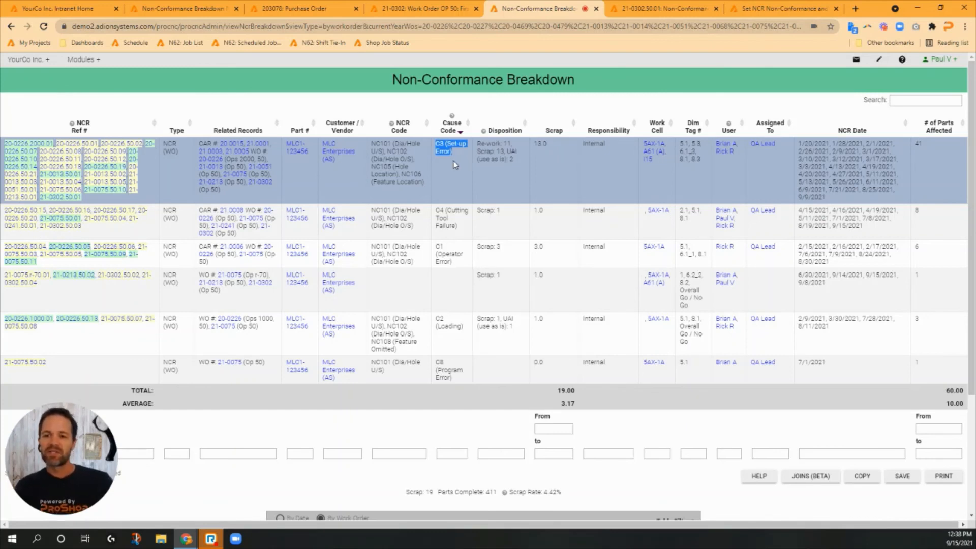
{"action": "mouse_move", "coordinate": [432, 160]}
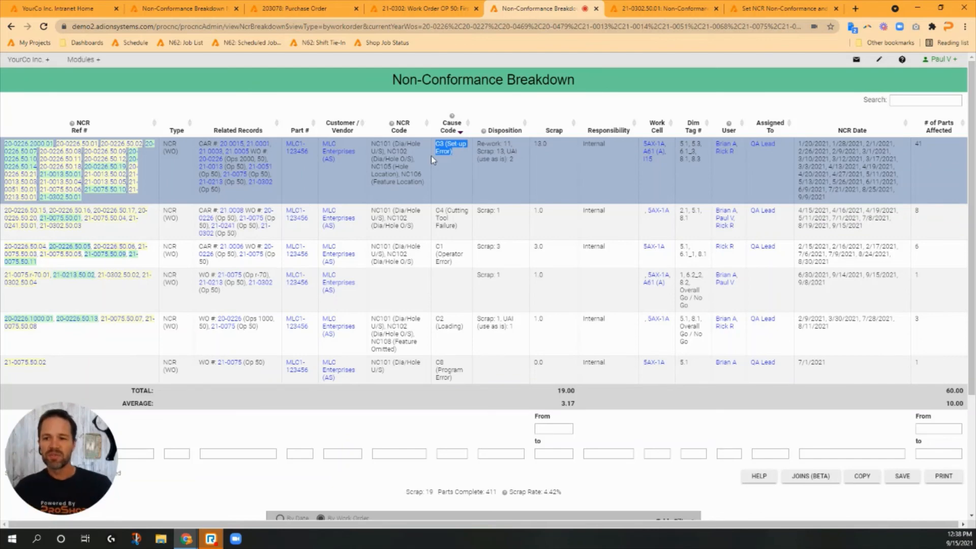
Step: Open the NCR code configuration page and browse categories from Dimensional to GD&T and cause codes
{"action": "left_click", "coordinate": [781, 8]}
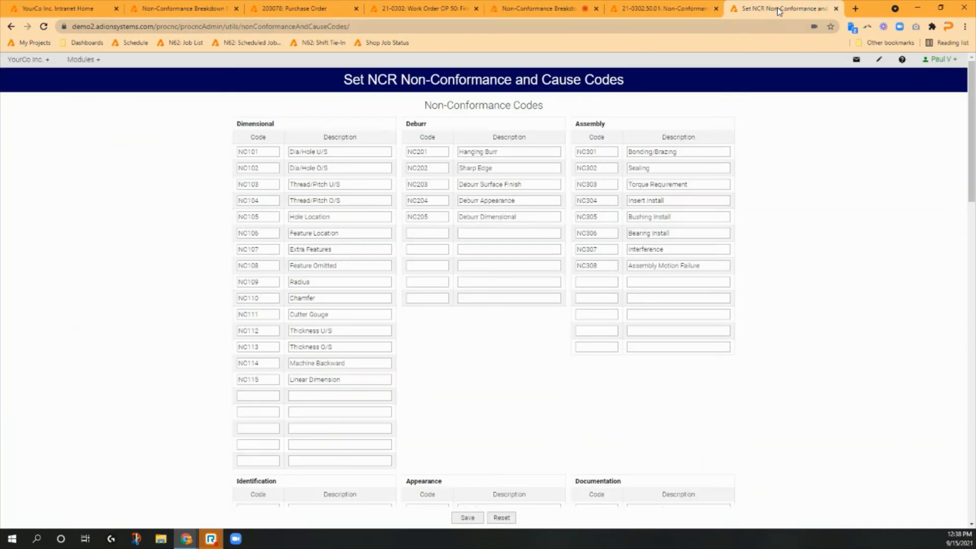
{"action": "mouse_move", "coordinate": [827, 183]}
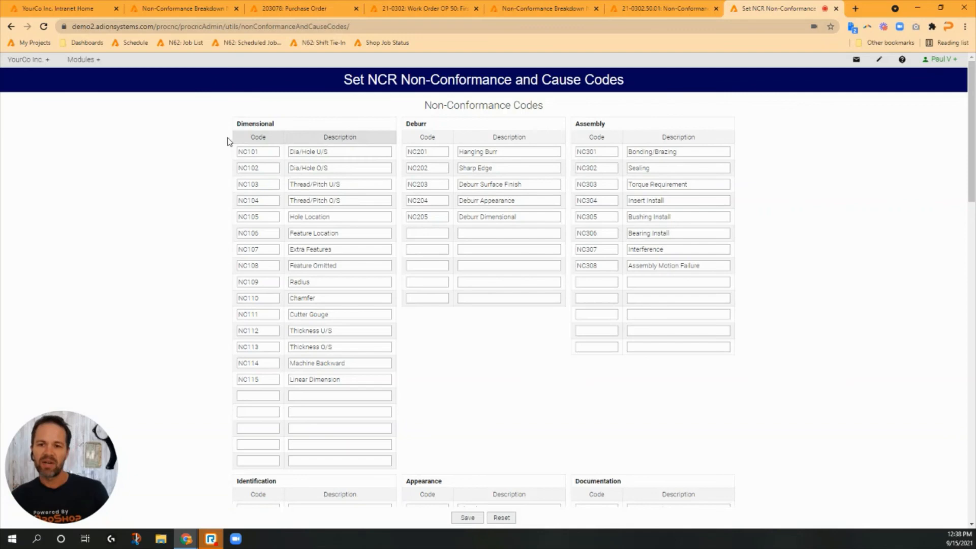
{"action": "scroll", "scroll_direction": "down", "scroll_amount": 3}
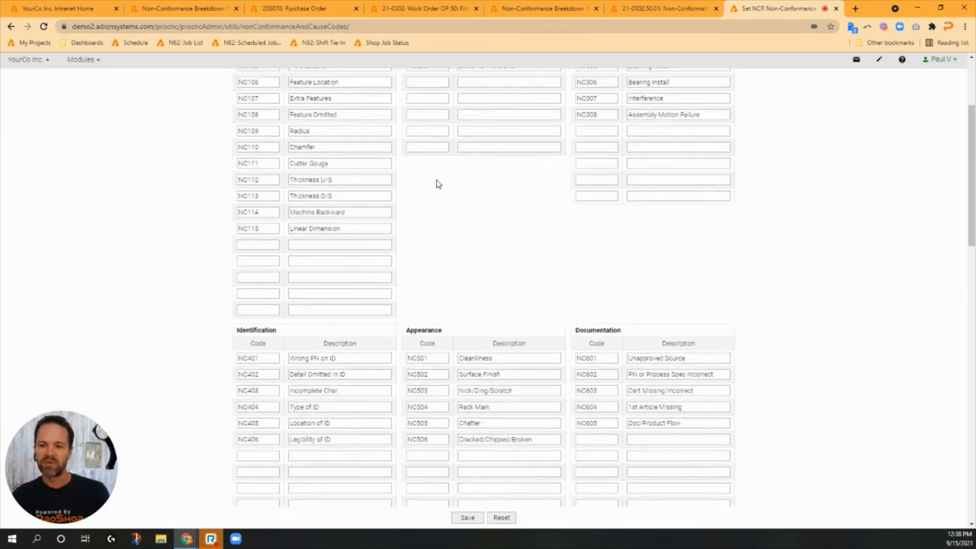
{"action": "scroll", "scroll_direction": "down", "scroll_amount": 3}
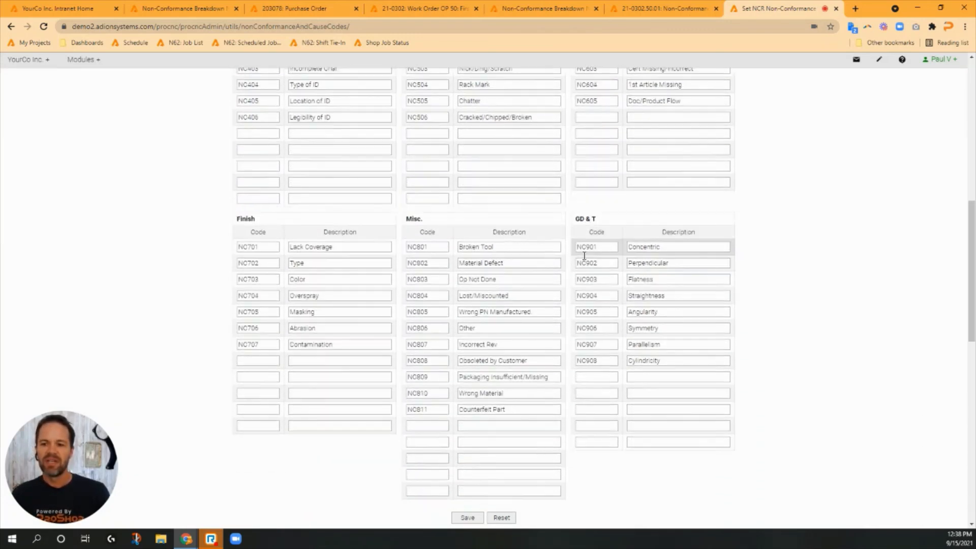
{"action": "scroll", "scroll_direction": "down", "scroll_amount": 3}
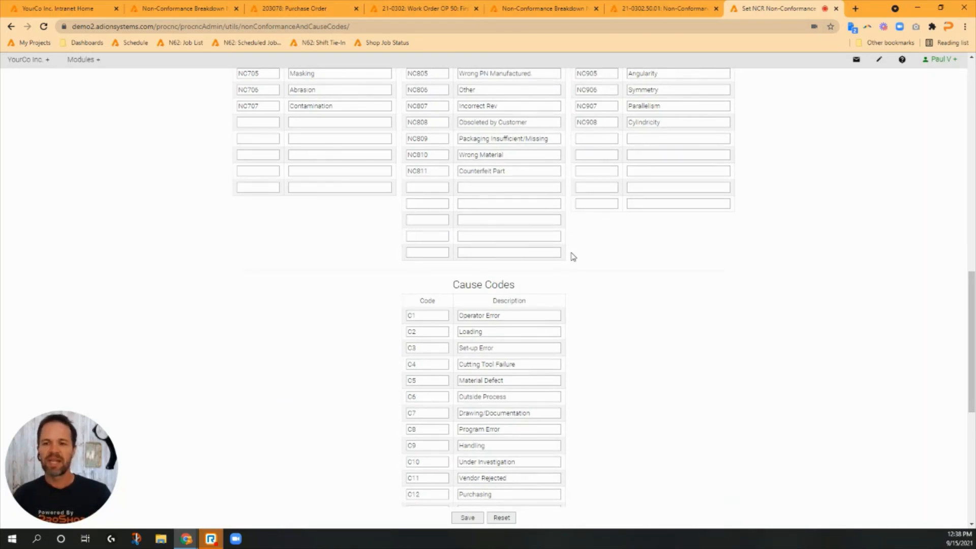
{"action": "scroll", "scroll_direction": "up", "scroll_amount": 3}
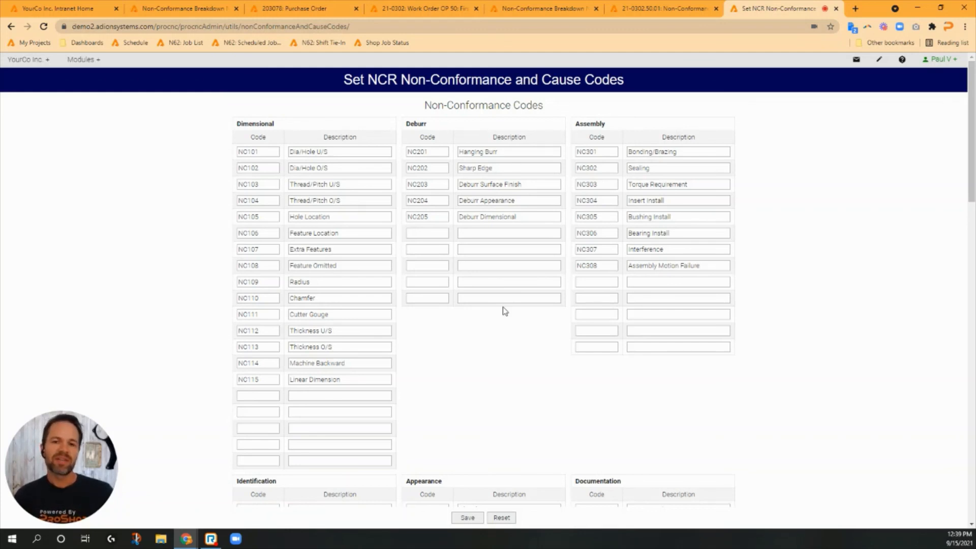
{"action": "mouse_move", "coordinate": [764, 207]}
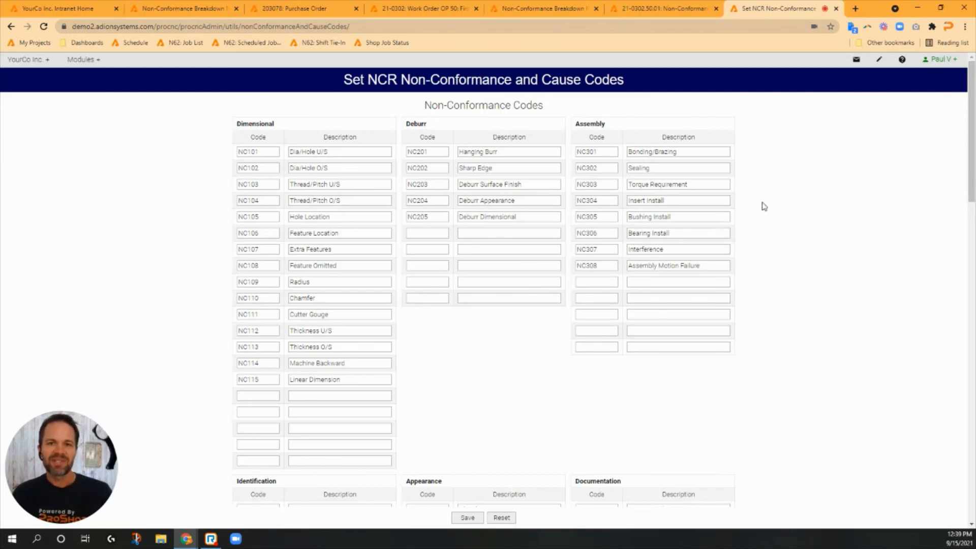